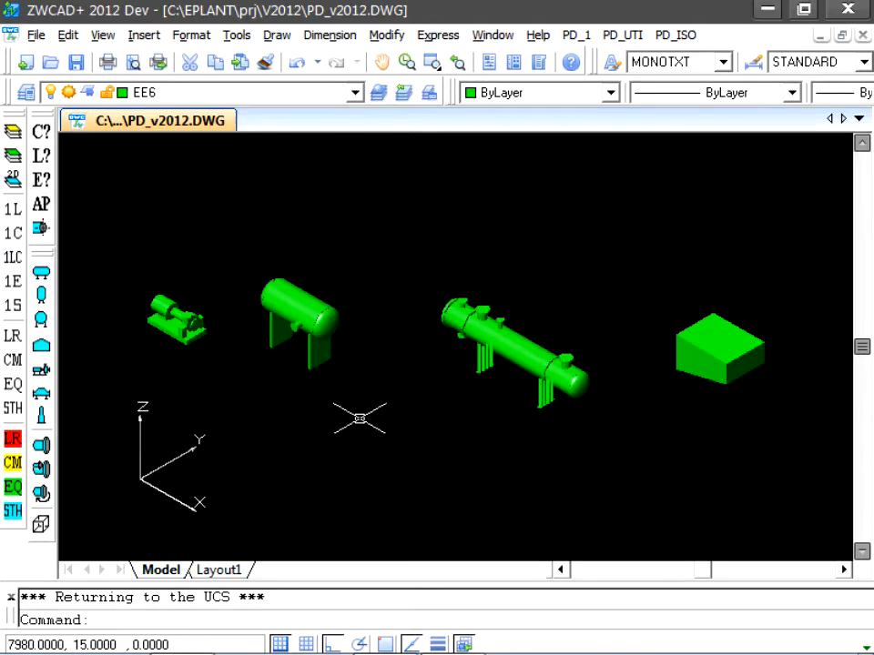
- Switch to a top-down PLAN view of the current UCS and frame the heat exchangers
type("pla")
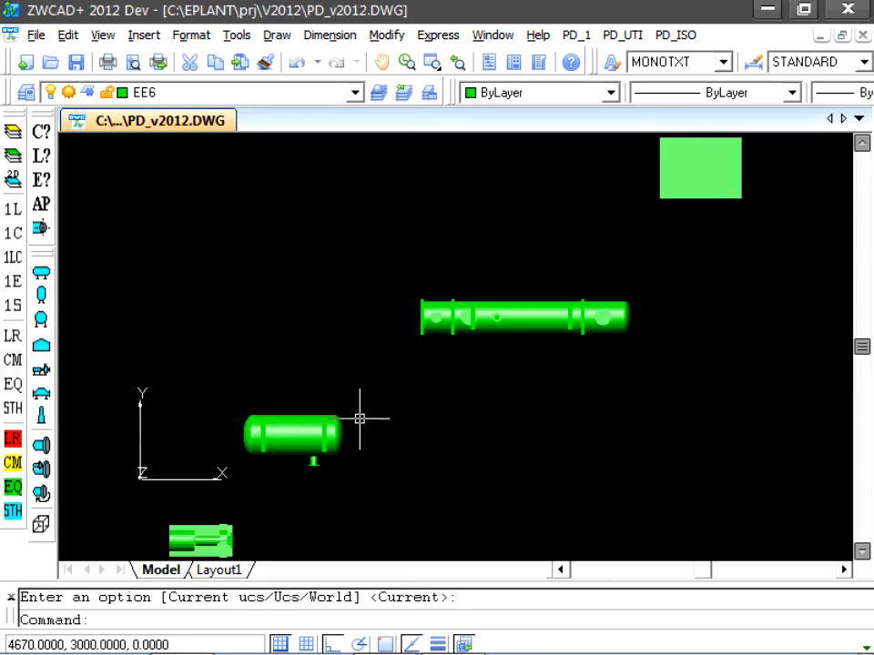
mouse_move(420, 421)
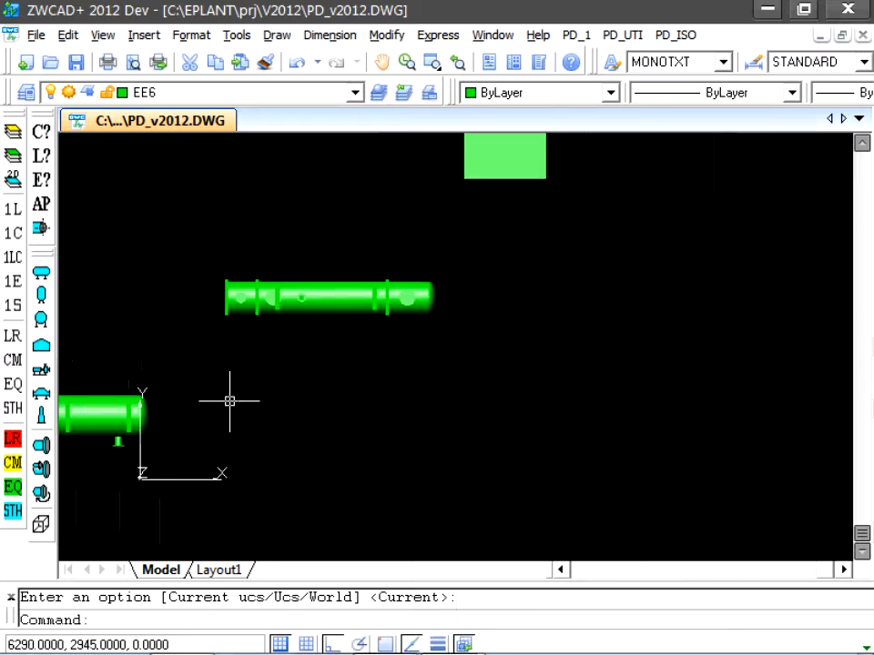
mouse_move(306, 400)
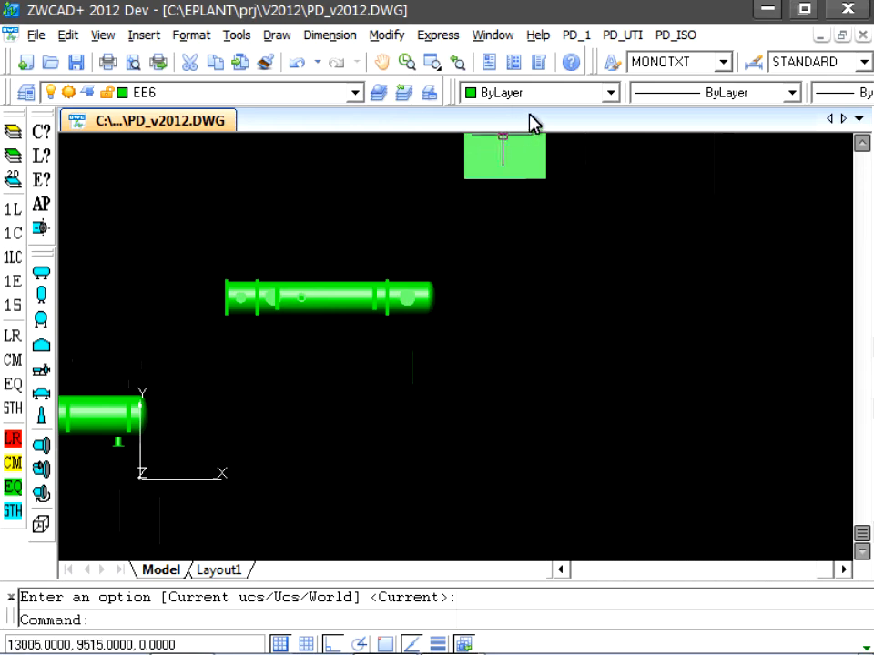
- Start an equipment copy of CO-9001, hit the duplicate HE-001 error, and rename the copy HE-002
left_click(576, 34)
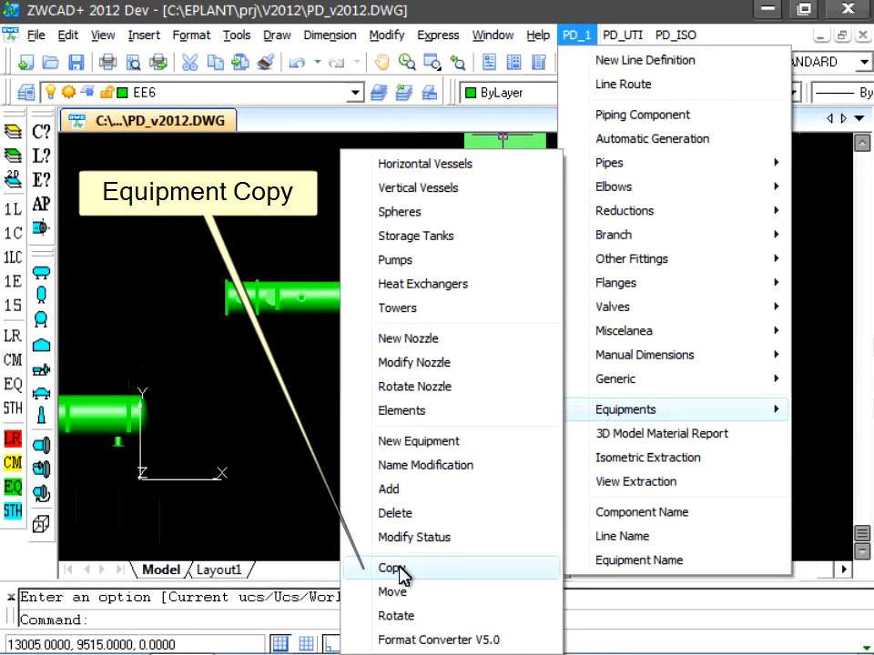
left_click(393, 568)
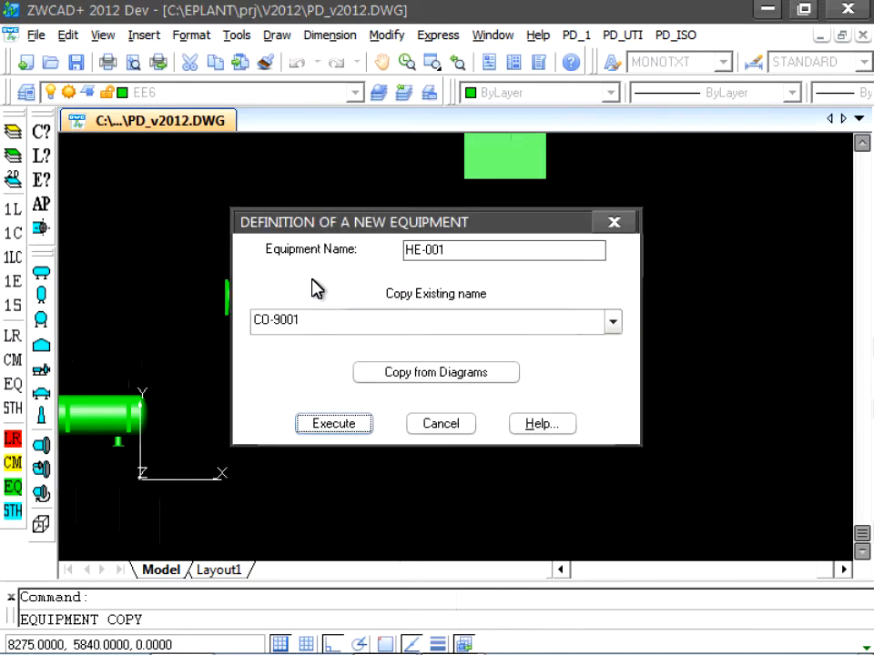
mouse_move(344, 228)
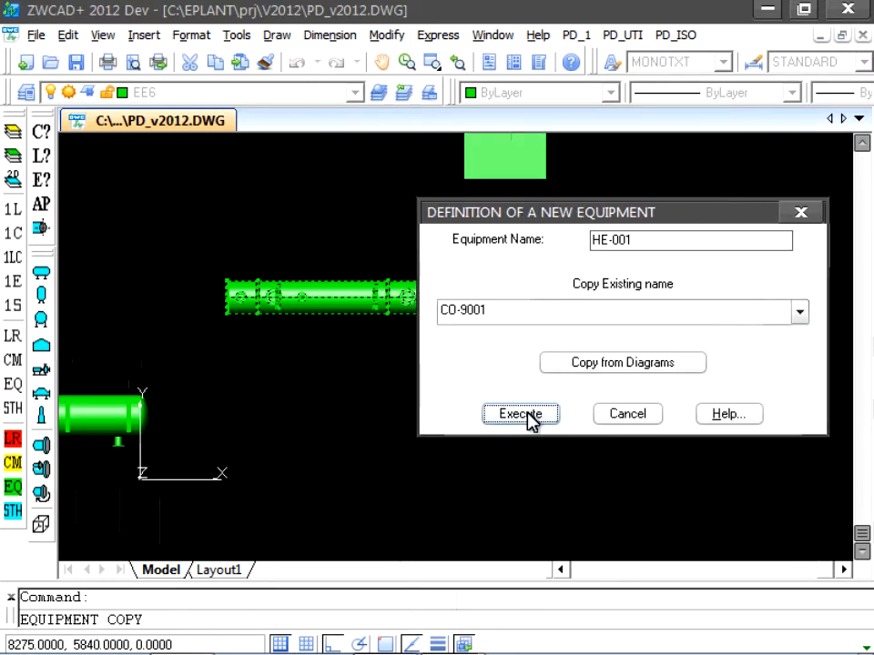
left_click(520, 415)
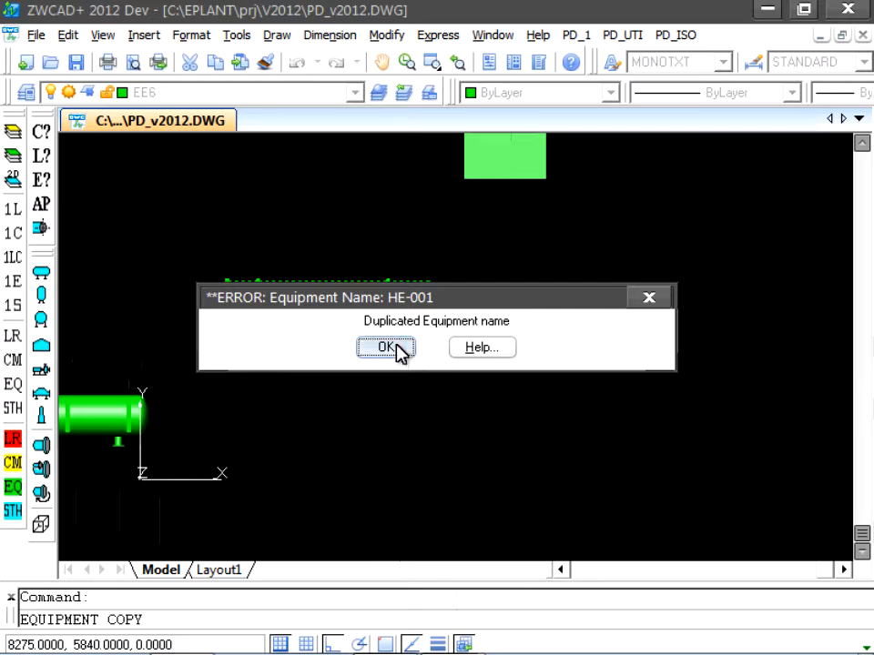
left_click(384, 348)
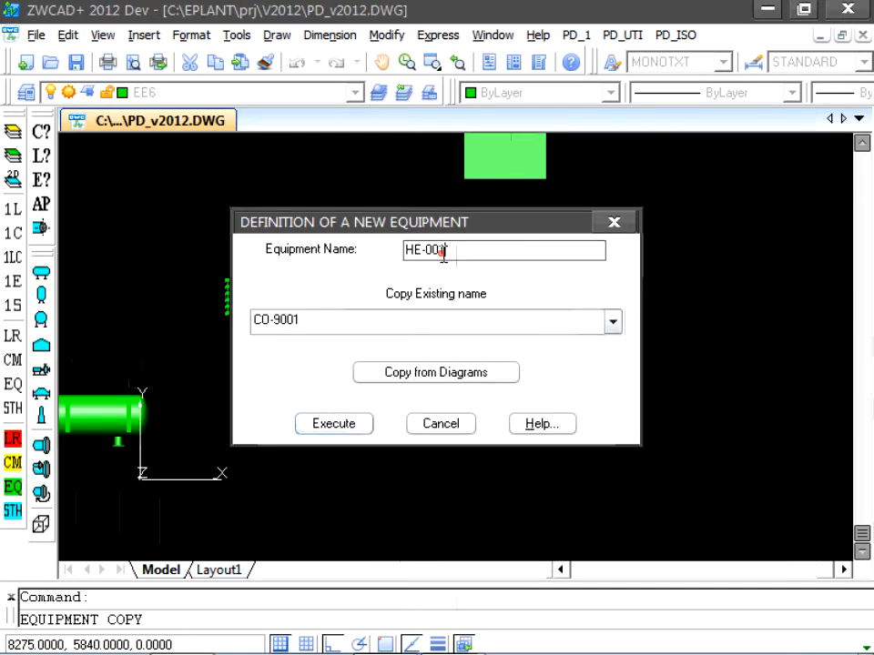
key("Backspace")
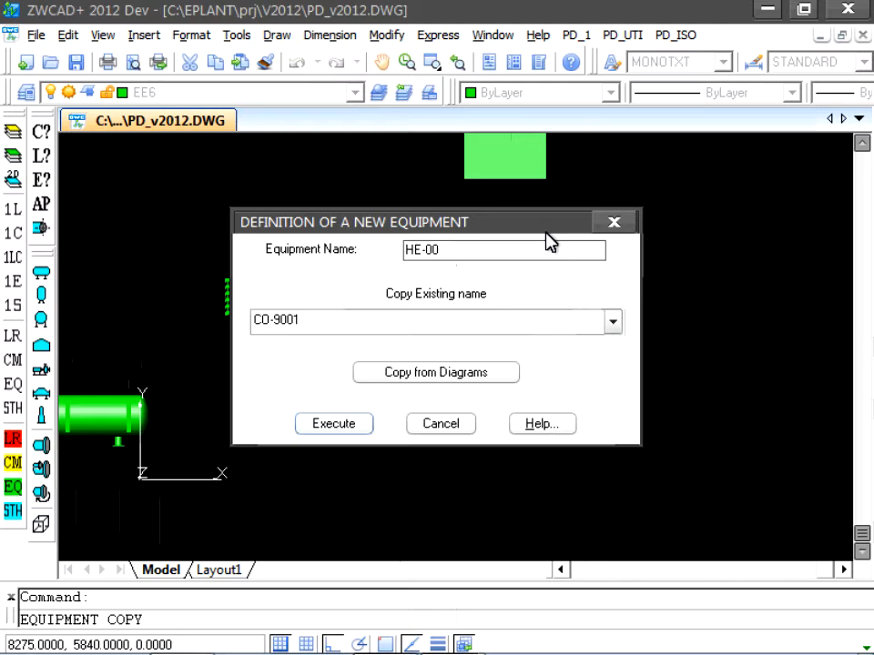
type("2")
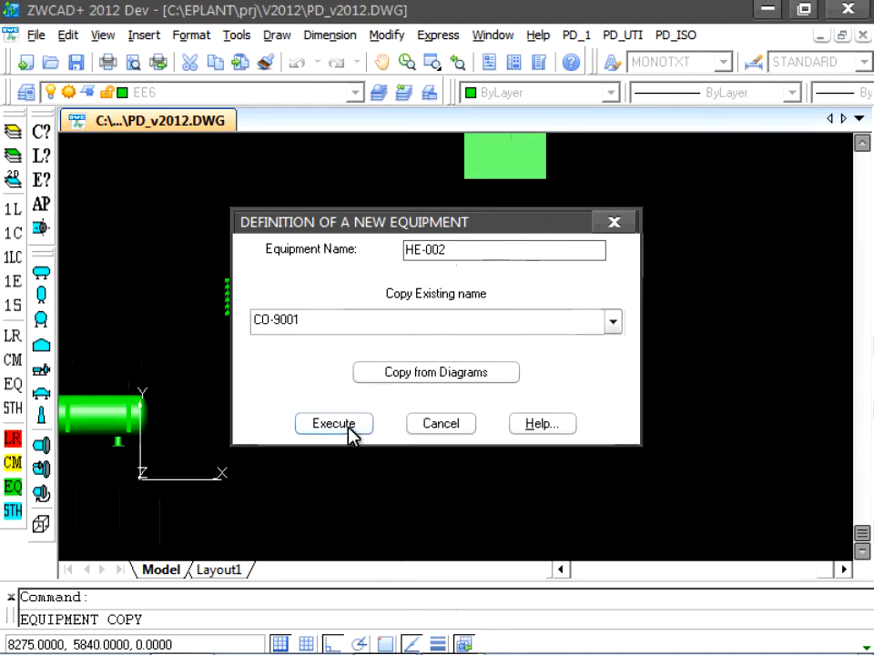
- Execute the HE-002 copy, picking a base point and a second point directly below the original
left_click(333, 424)
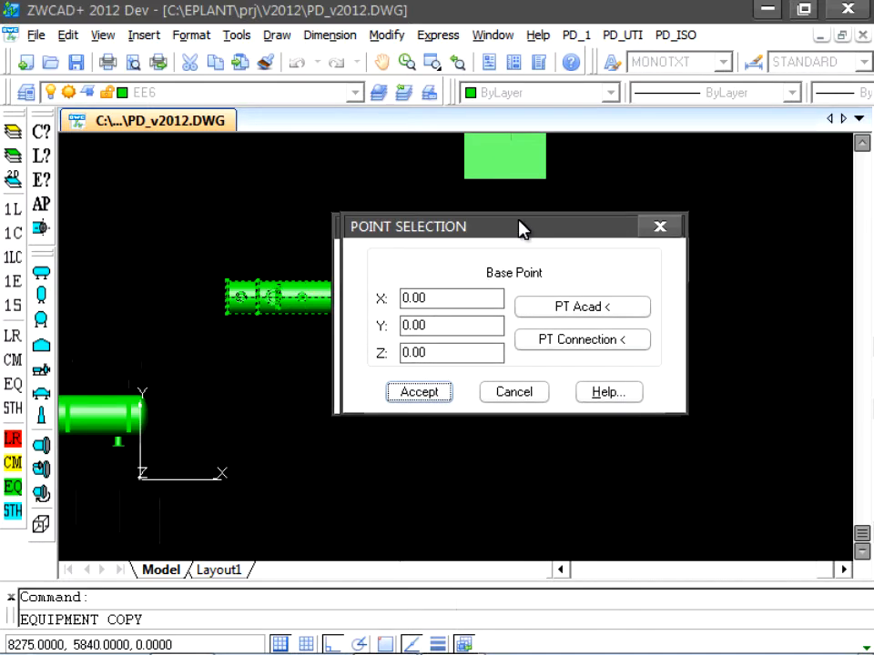
left_click(418, 392)
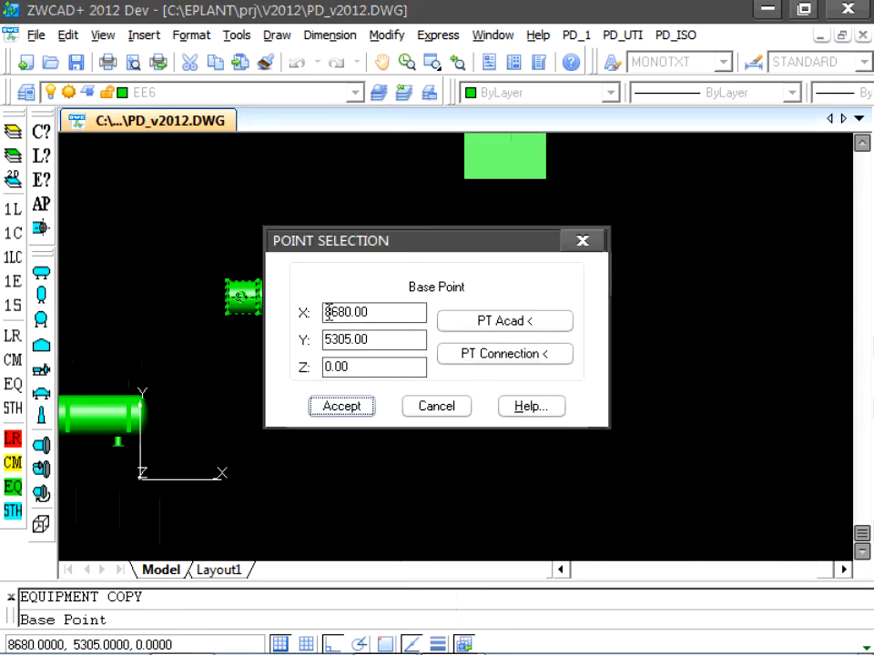
left_click(342, 406)
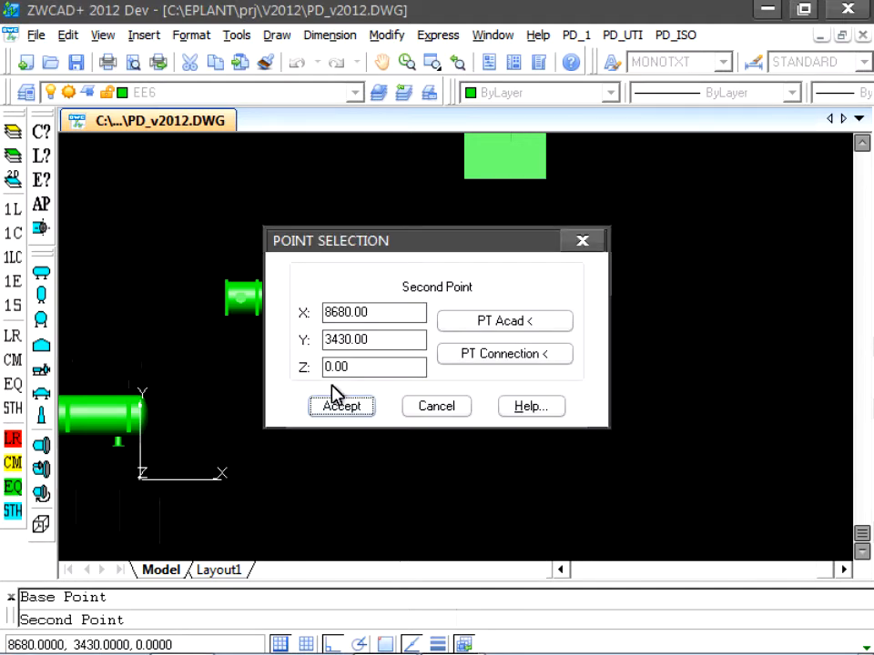
left_click(342, 405)
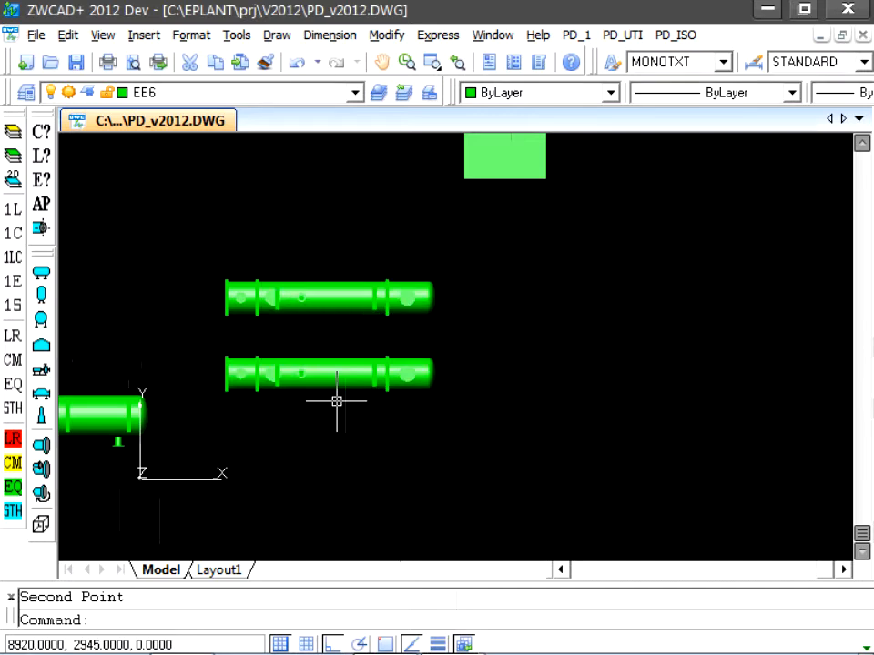
mouse_move(64, 204)
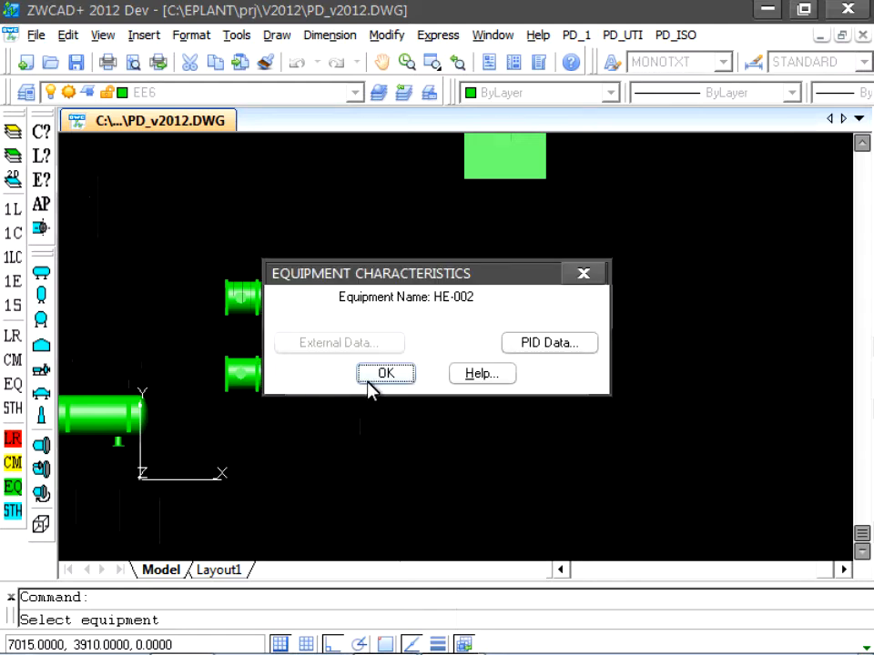
- COPY the lower exchanger's geometry to a third position below it, dismissing its HE-002 details
left_click(384, 373)
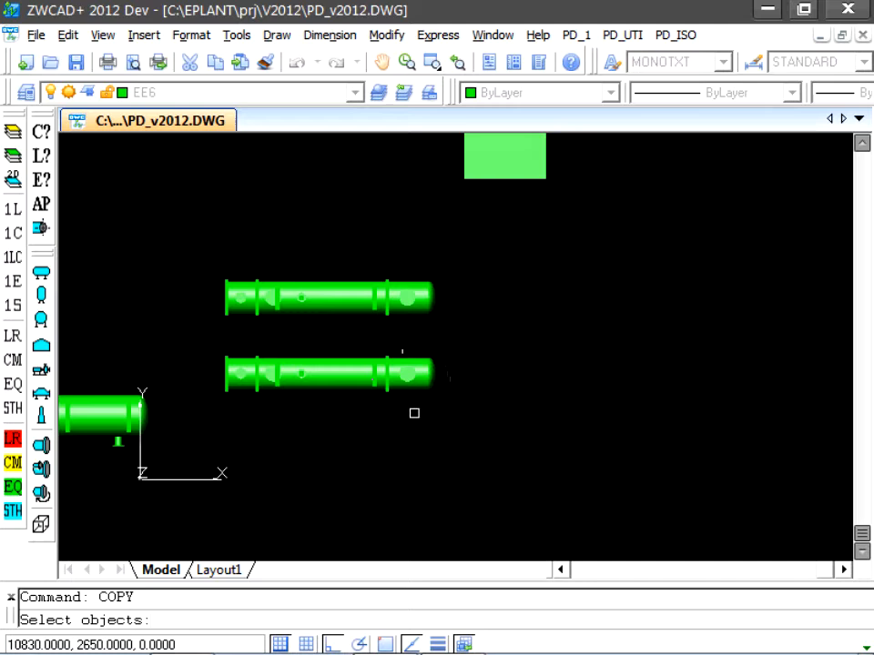
left_click(204, 342)
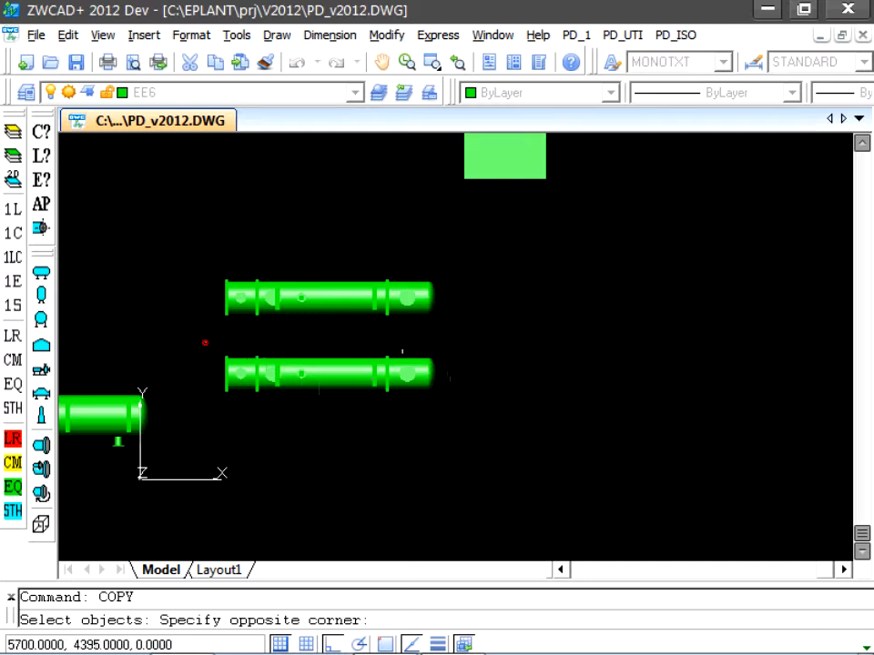
left_click(446, 417)
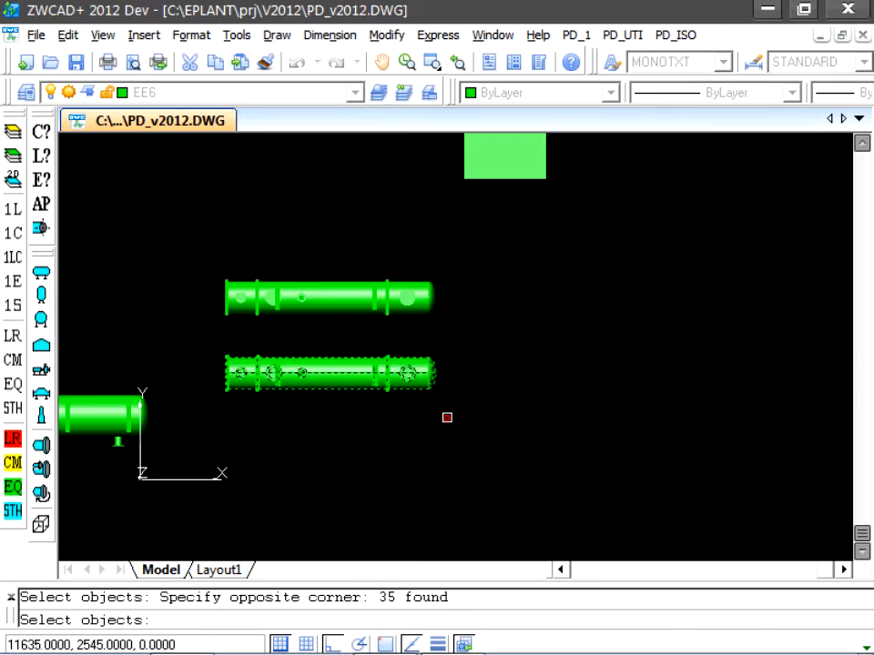
left_click(446, 417)
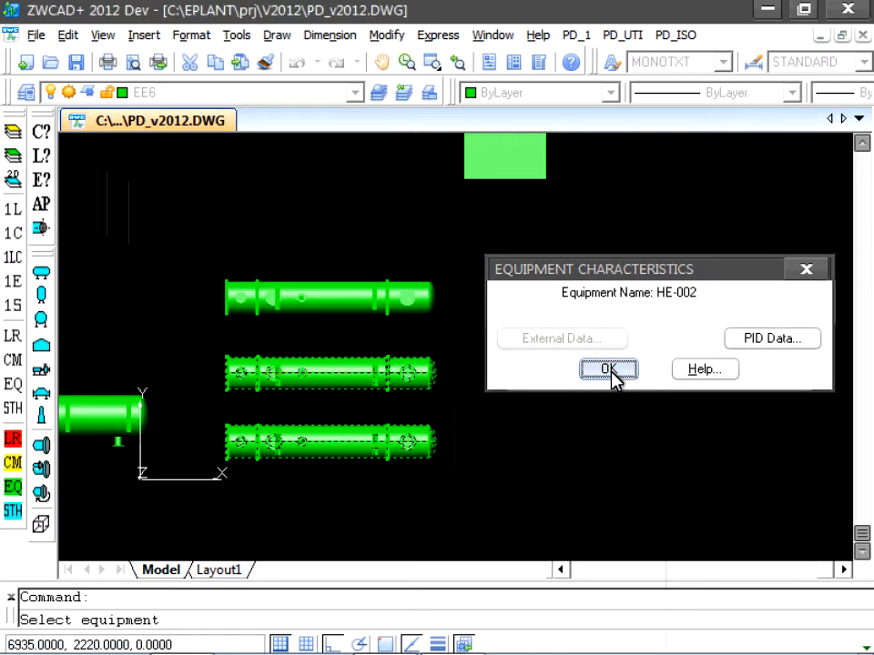
left_click(608, 370)
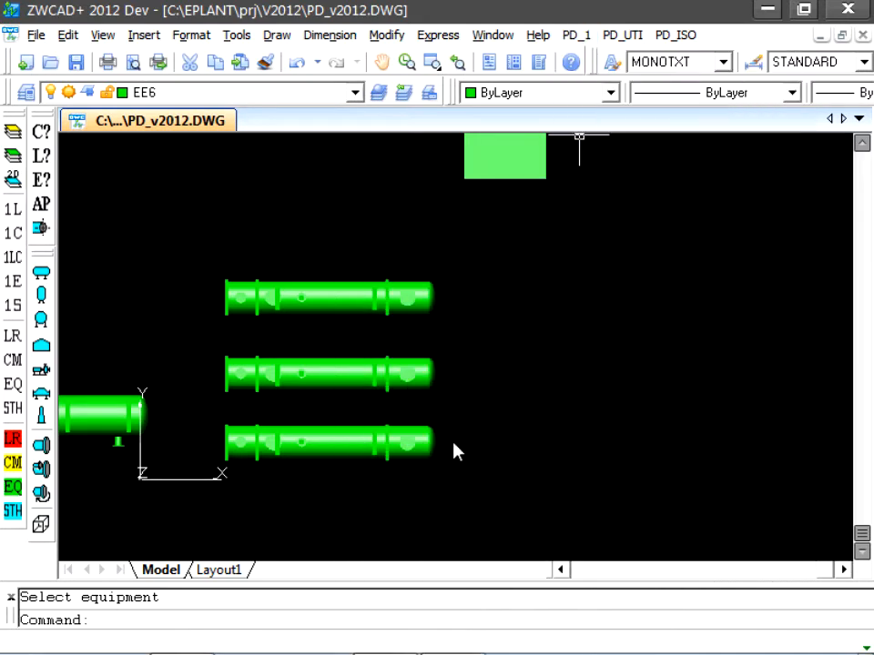
- Generate new equipment HE-003 from existing HE-002 and acknowledge the confirmation warning
left_click(612, 321)
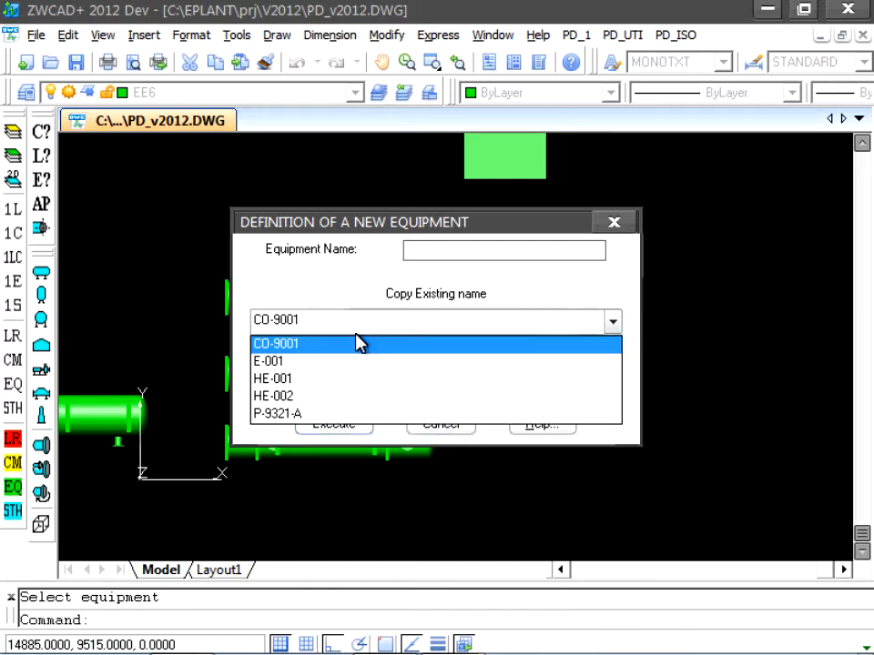
left_click(273, 394)
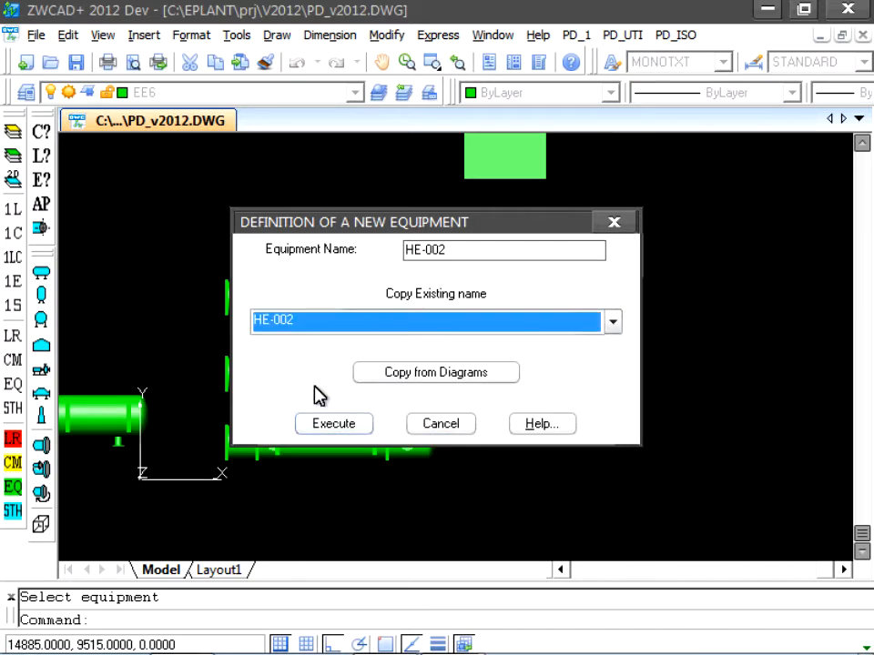
left_click(503, 249)
type("3")
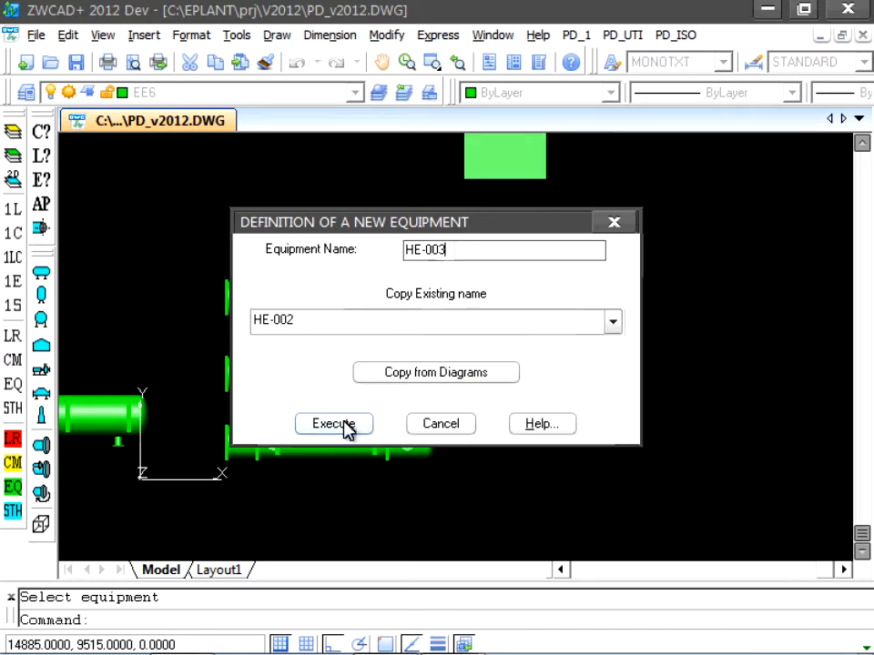
left_click(333, 424)
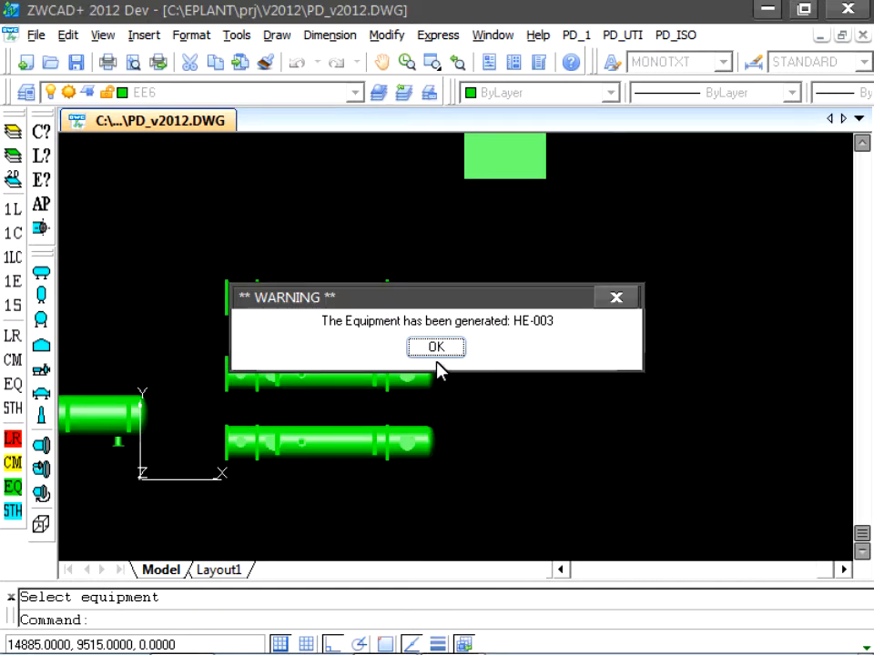
left_click(435, 346)
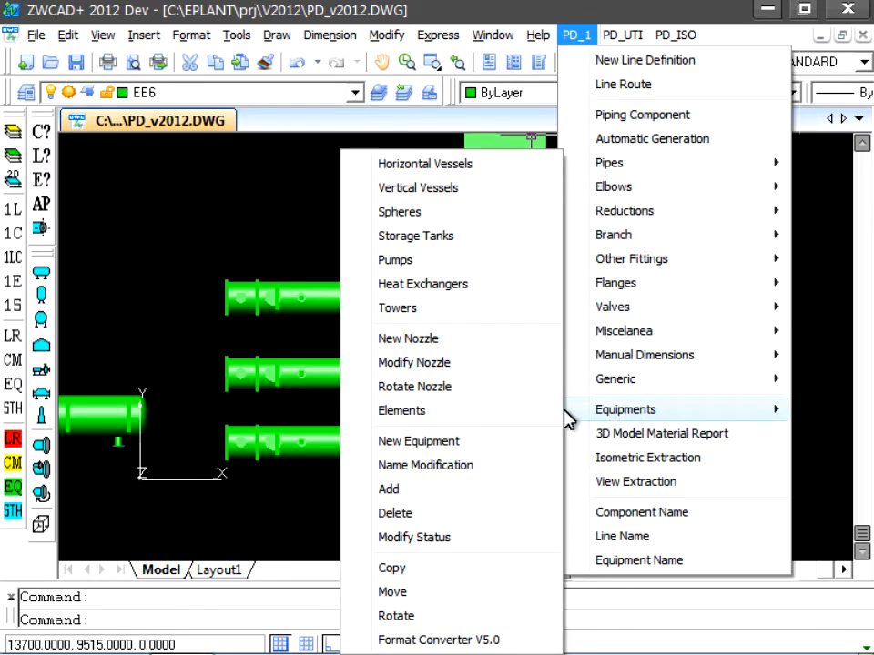
- Add the bottom exchanger's elements to HE-003 and confirm its Equipment Characteristics
left_click(390, 488)
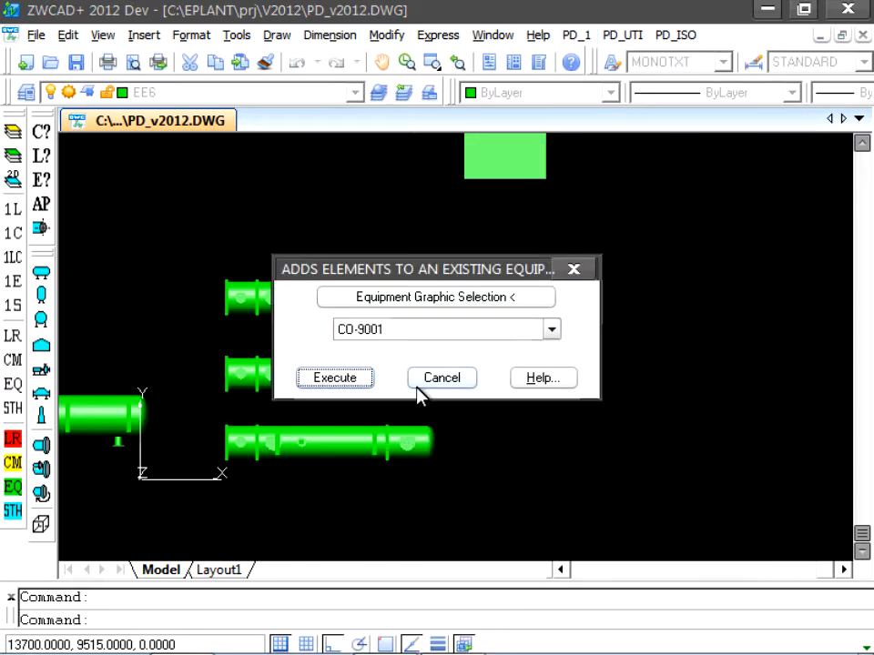
left_click(550, 330)
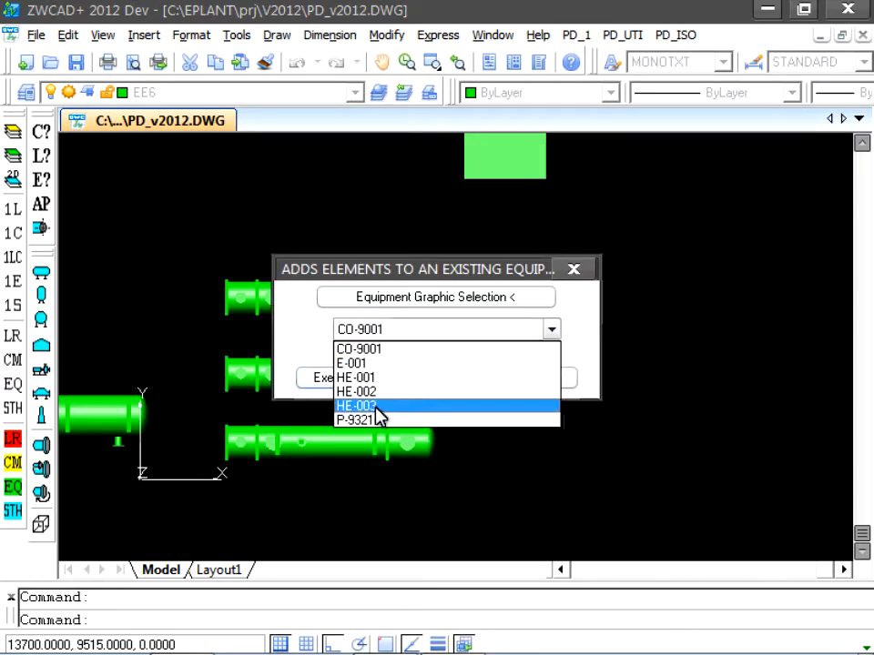
left_click(379, 404)
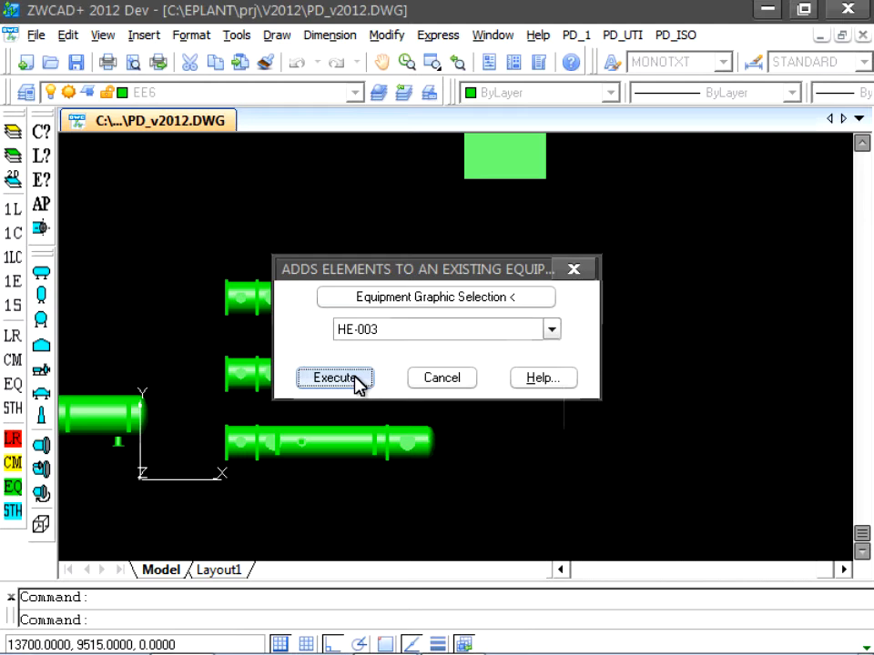
left_click(335, 377)
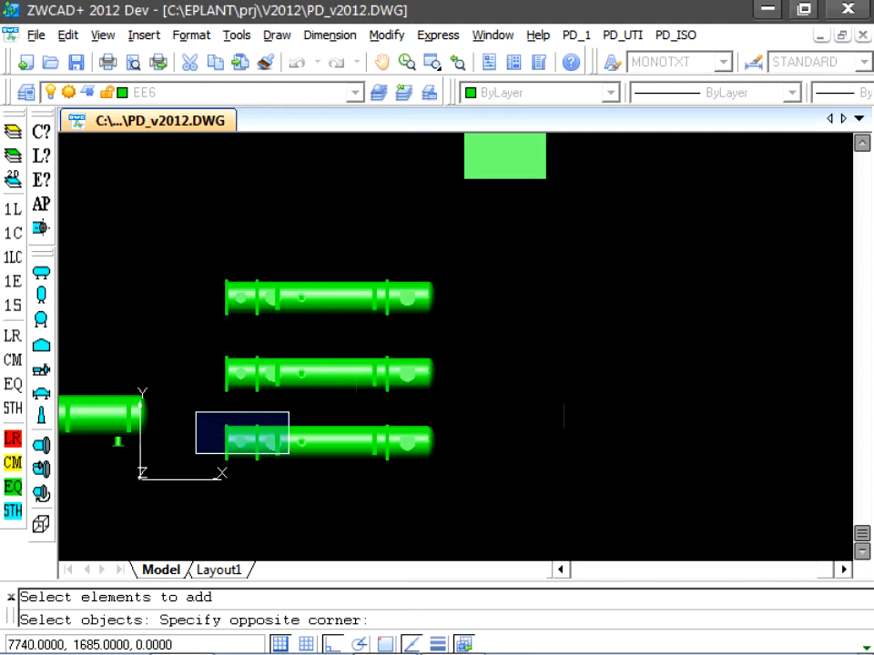
left_click(397, 501)
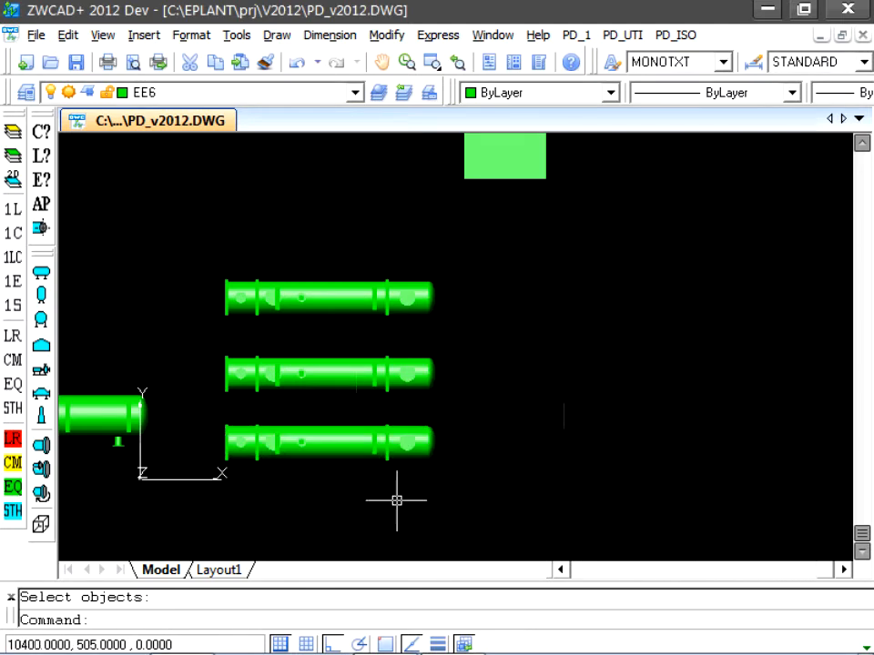
mouse_move(124, 266)
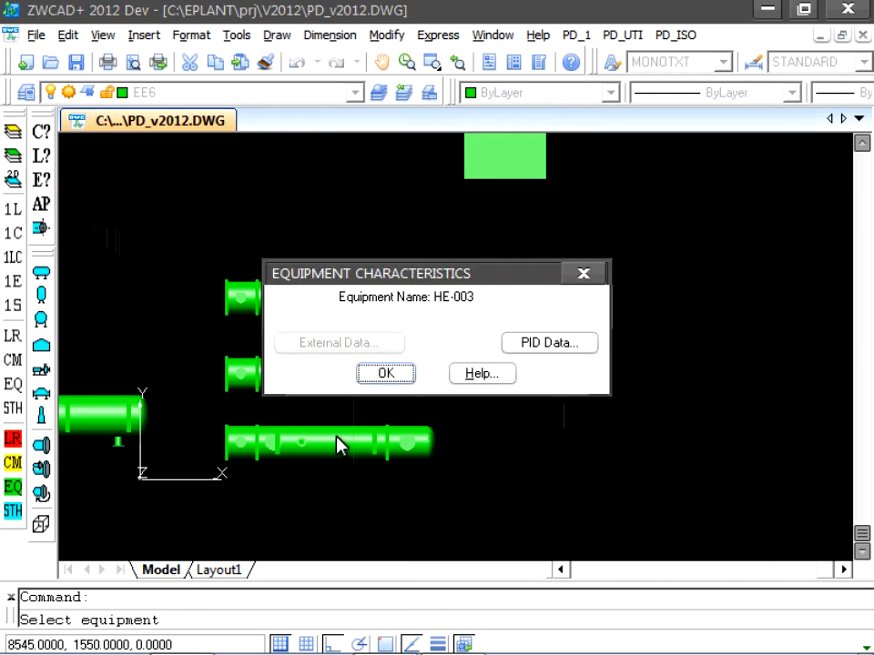
left_click_drag(433, 273, 565, 275)
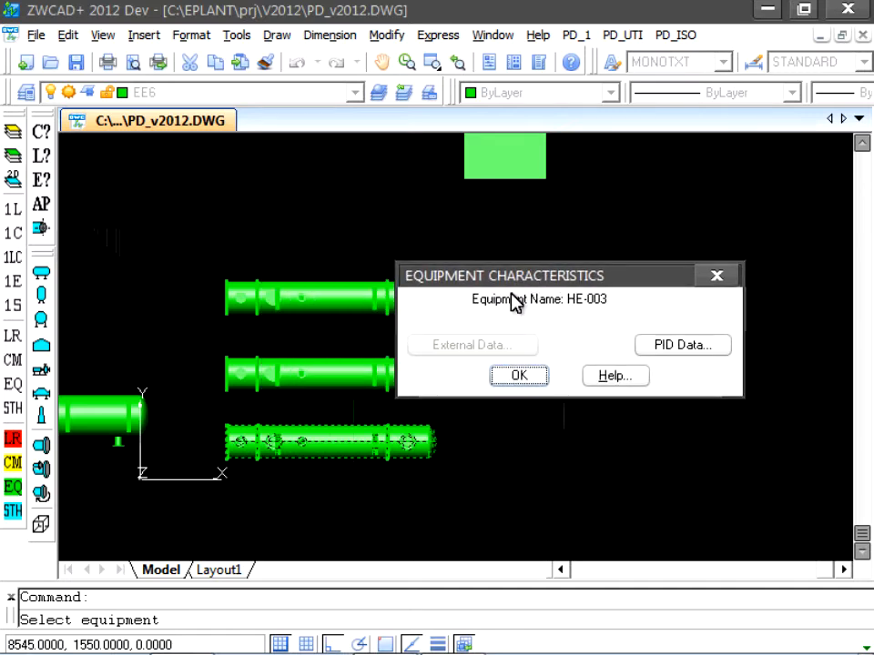
left_click(517, 375)
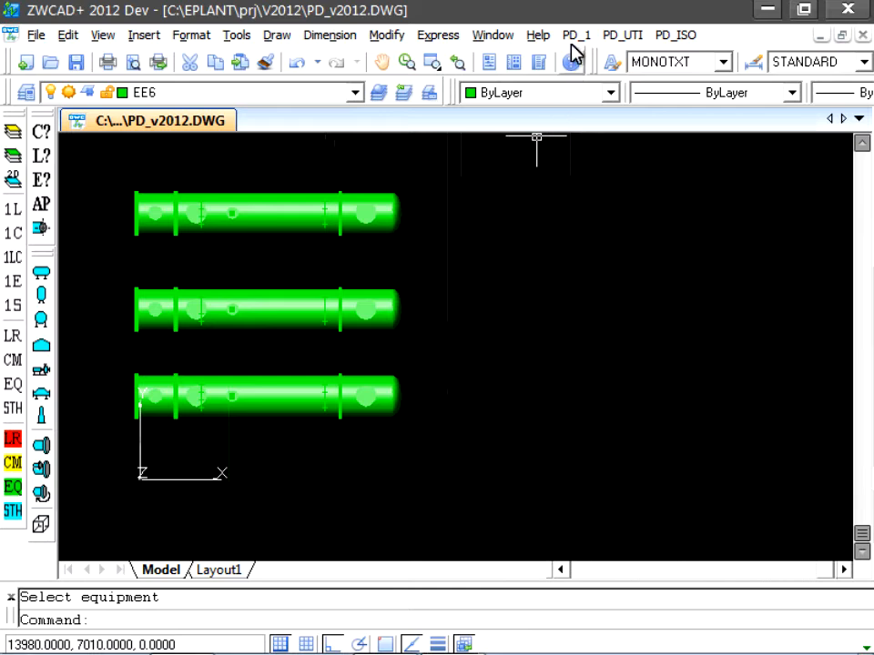
left_click(575, 34)
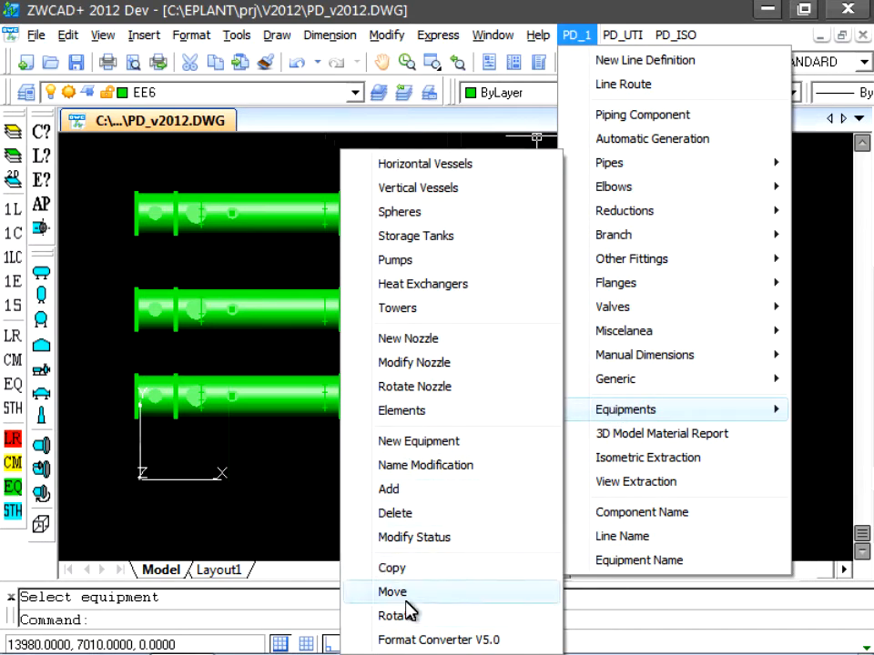
mouse_move(394, 592)
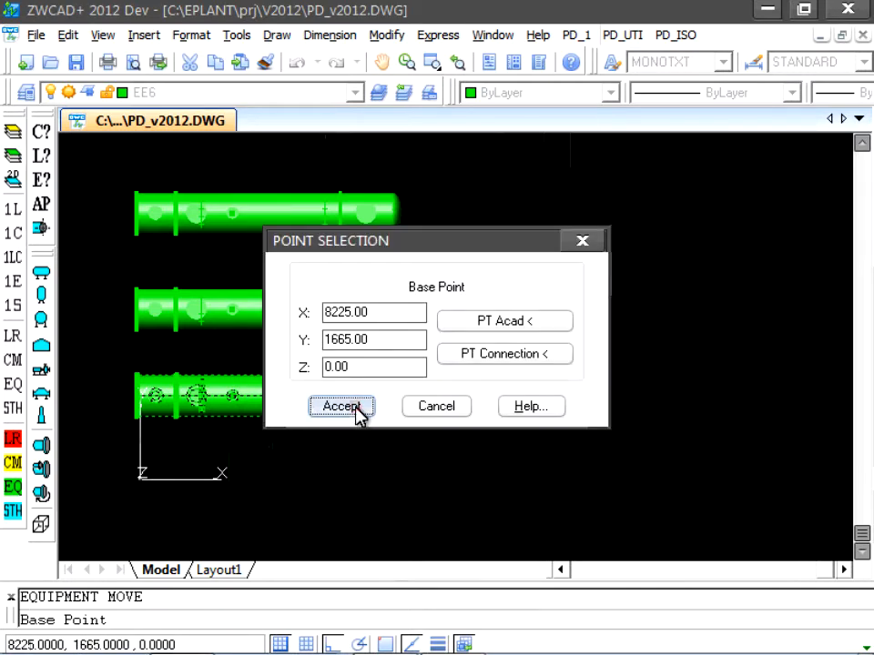
- Accept the move base point and pick a destination to the right of the upper exchangers
left_click(343, 406)
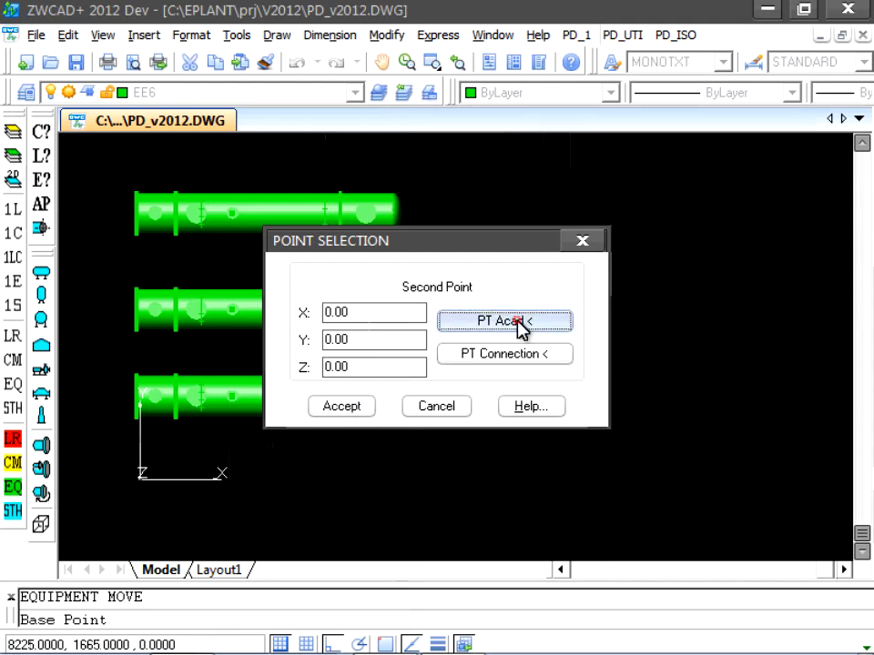
left_click(505, 321)
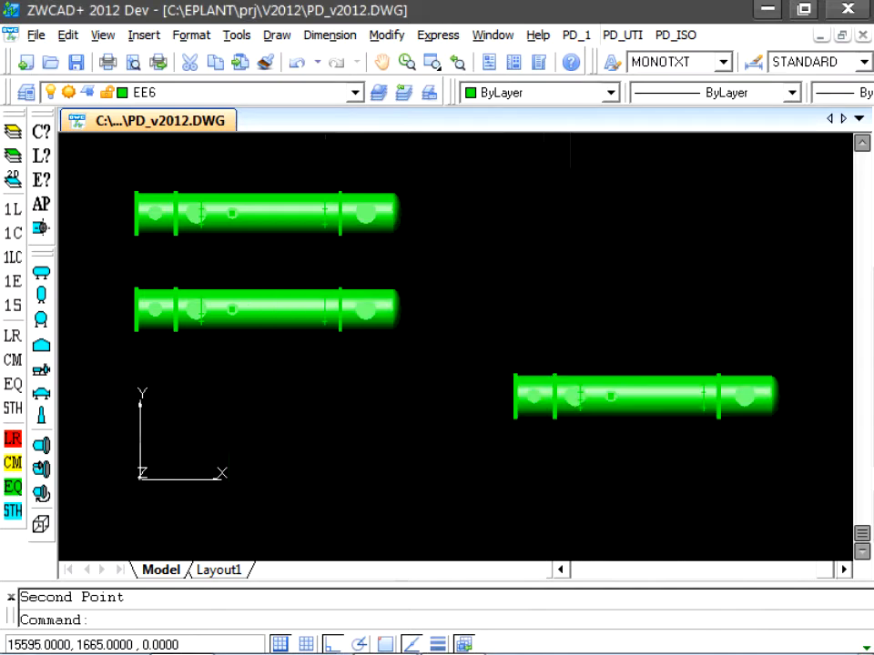
mouse_move(281, 406)
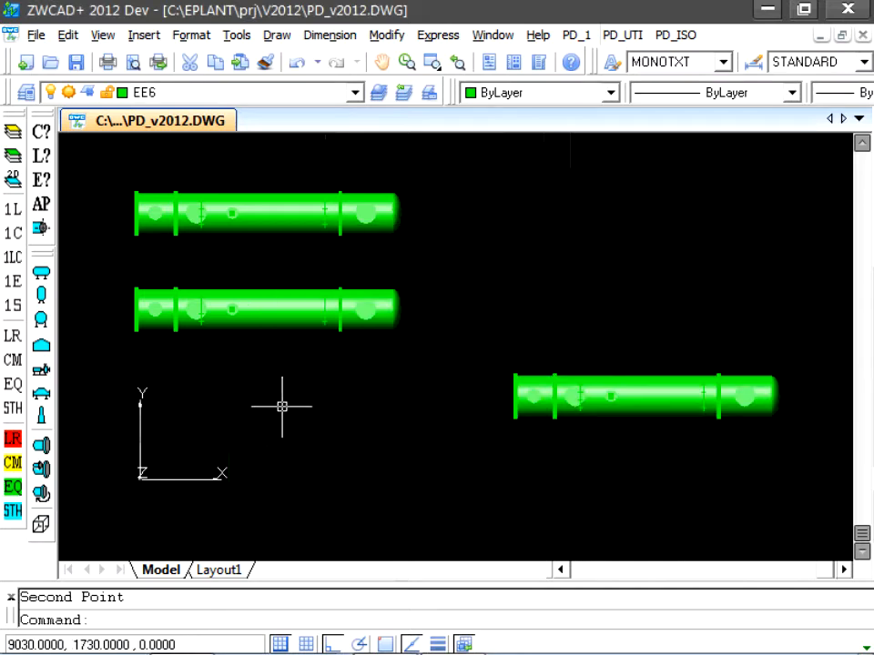
- Rotate HE-003 by 90° about its accepted base point so it stands vertical
left_click(575, 35)
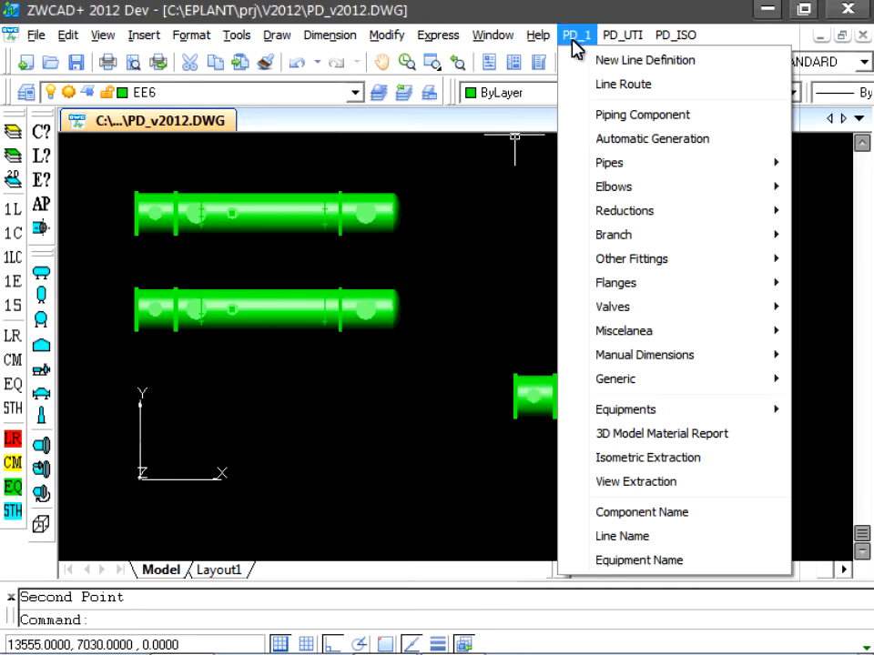
mouse_move(626, 408)
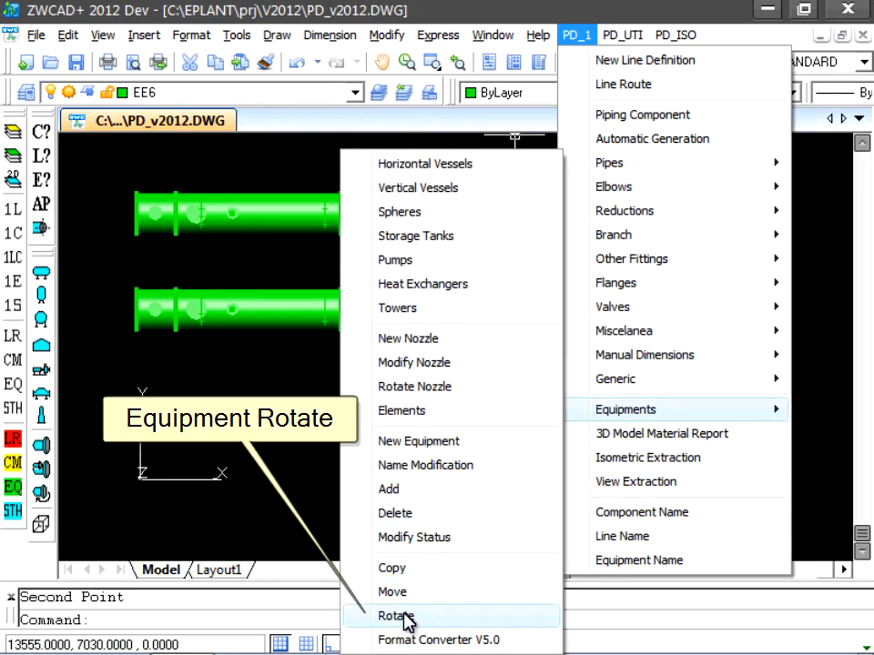
left_click(397, 617)
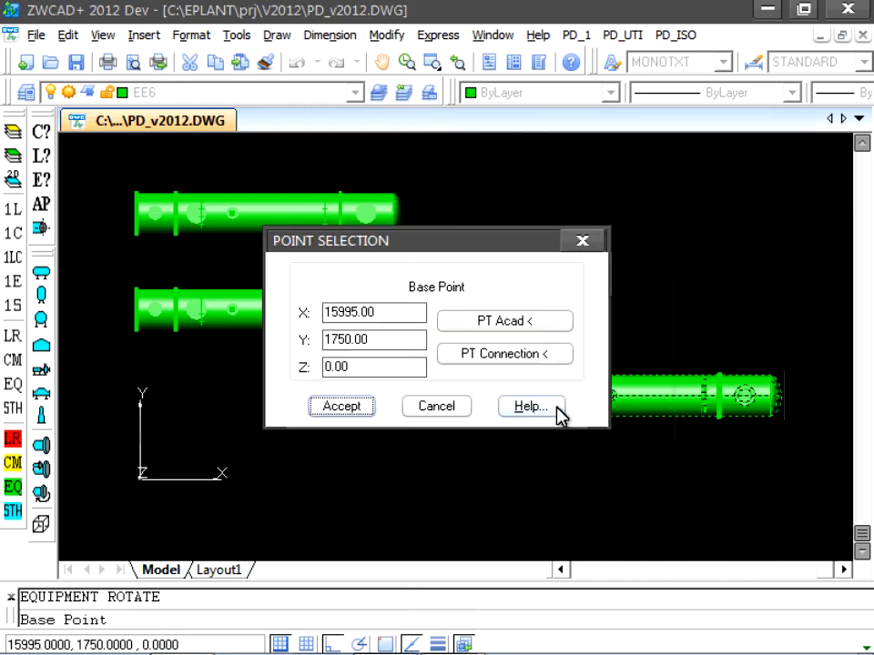
left_click(340, 406)
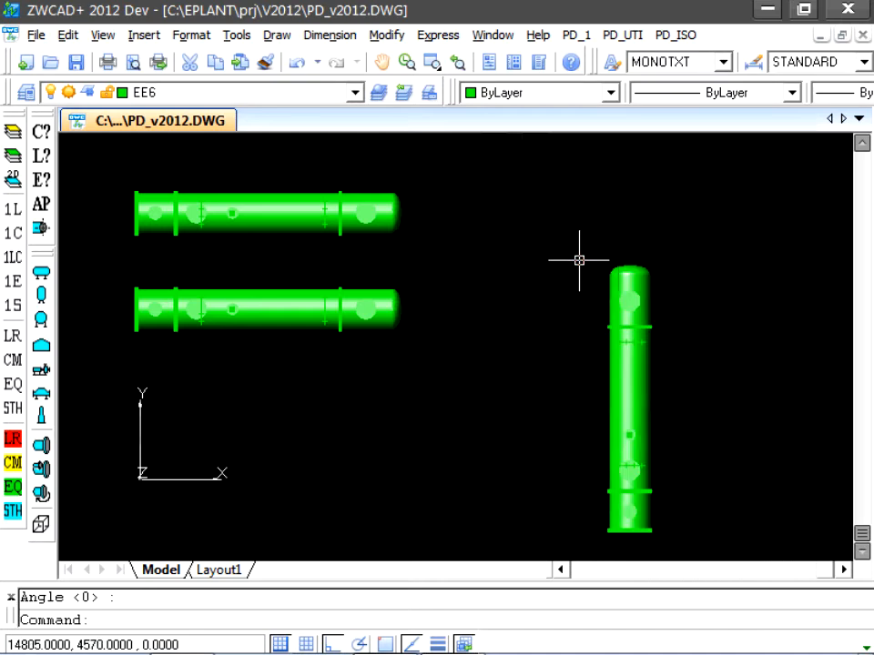
mouse_move(557, 288)
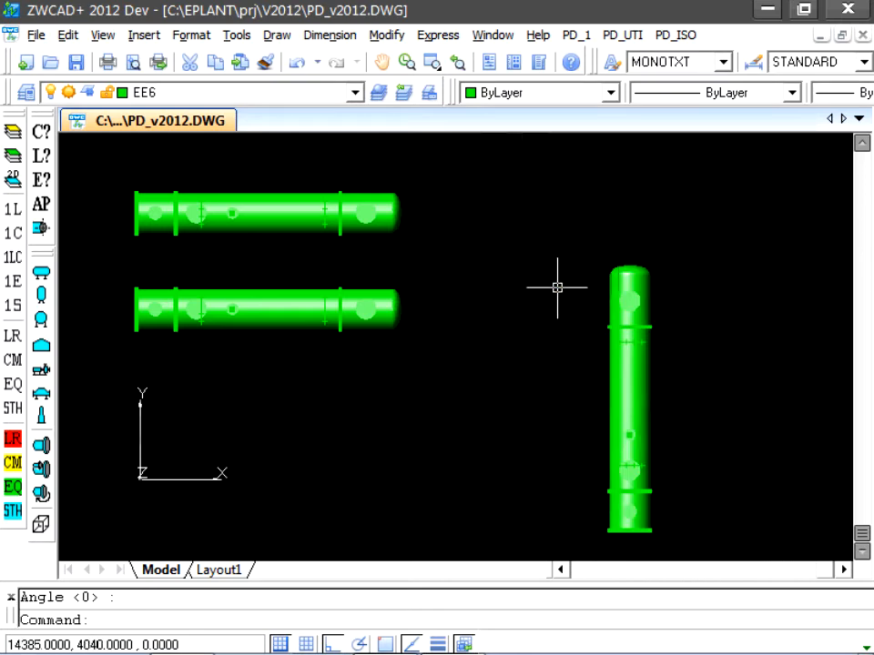
mouse_move(532, 362)
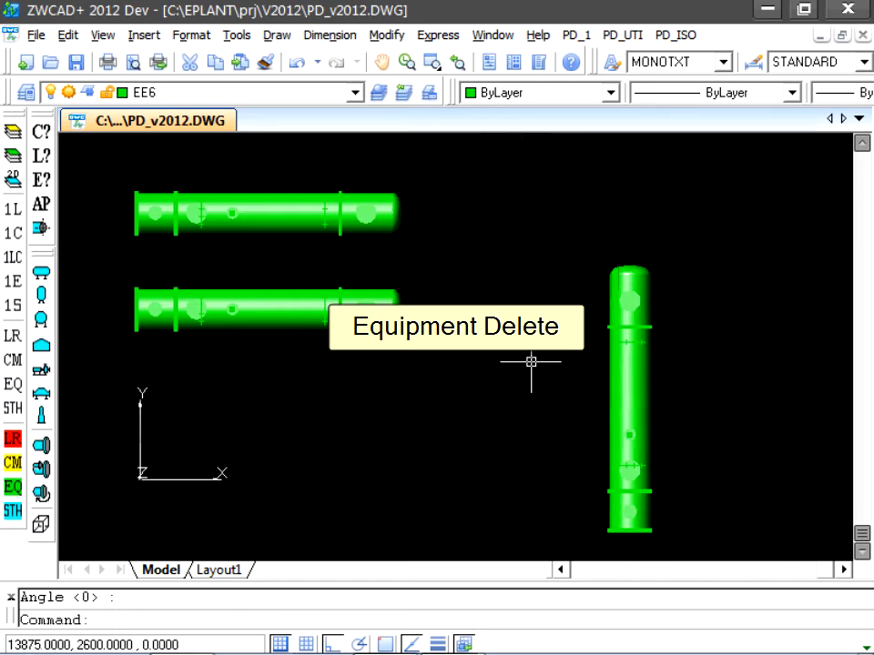
mouse_move(528, 366)
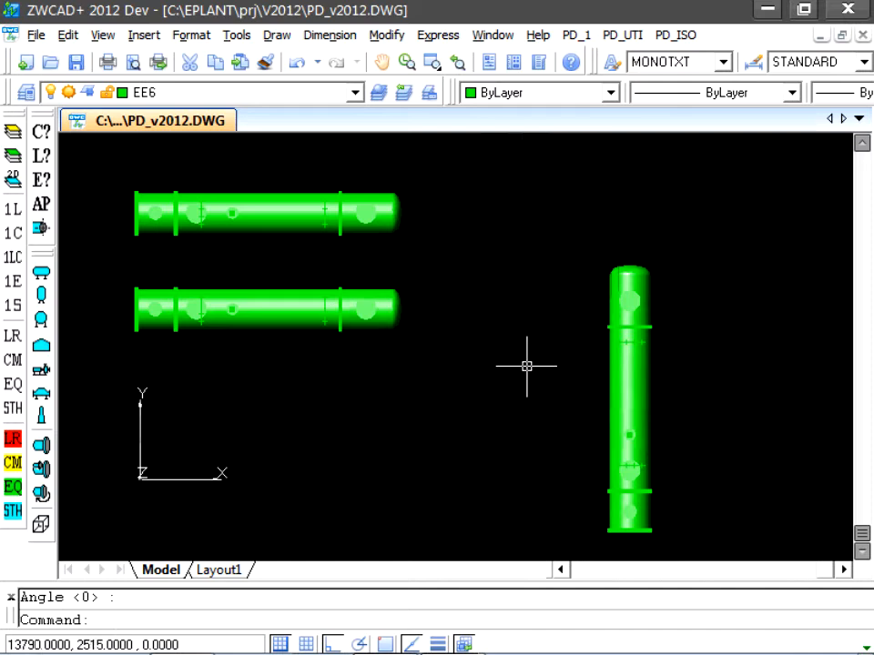
- ERASE the vertical exchanger by window selection and cancel the Equipment Visibility Control dialog
type("er")
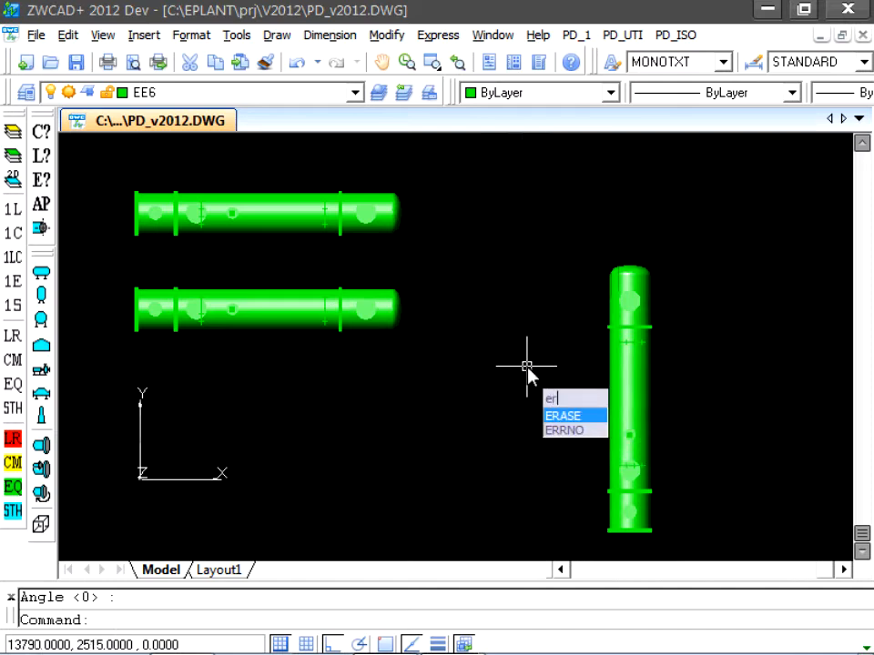
type("ase")
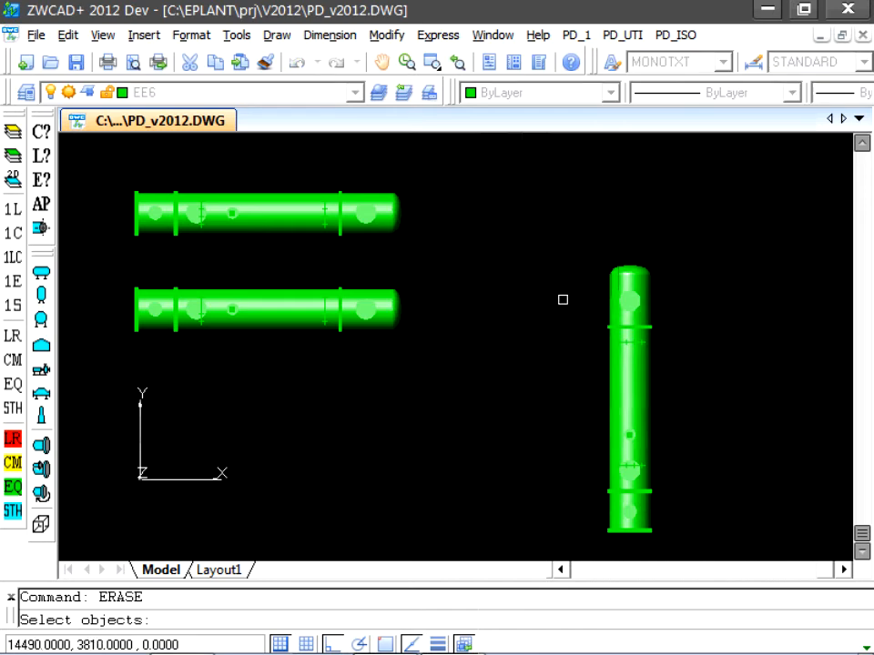
left_click_drag(562, 299, 685, 550)
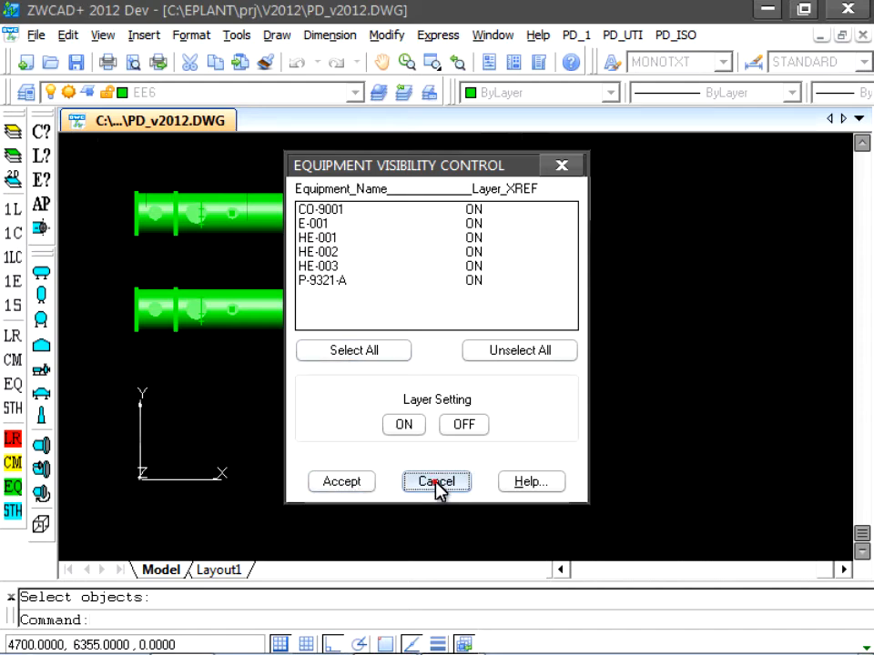
left_click(437, 481)
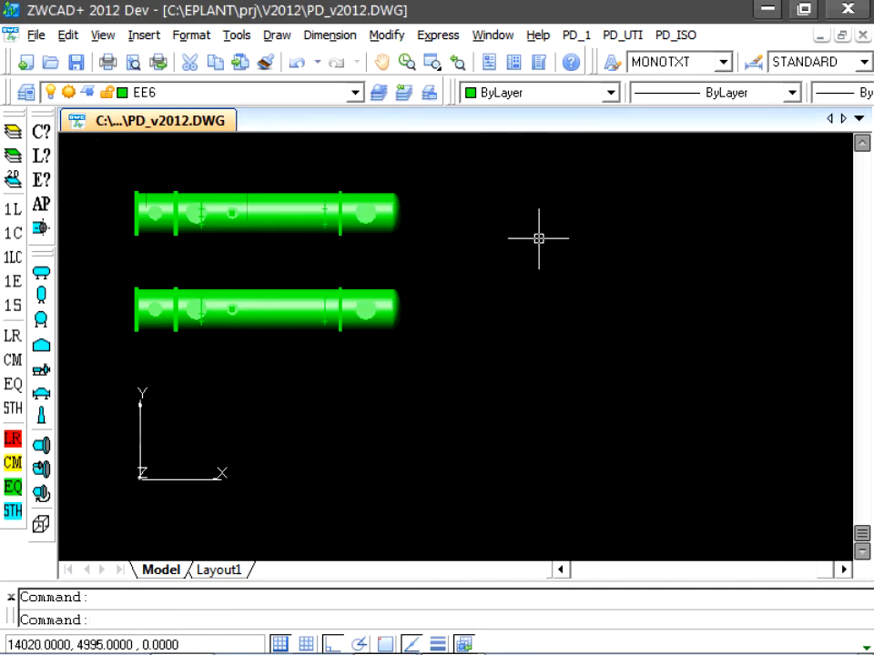
- Delete equipment HE-002 with its 35 elements and close the Equipment Visibility Control list
left_click(573, 35)
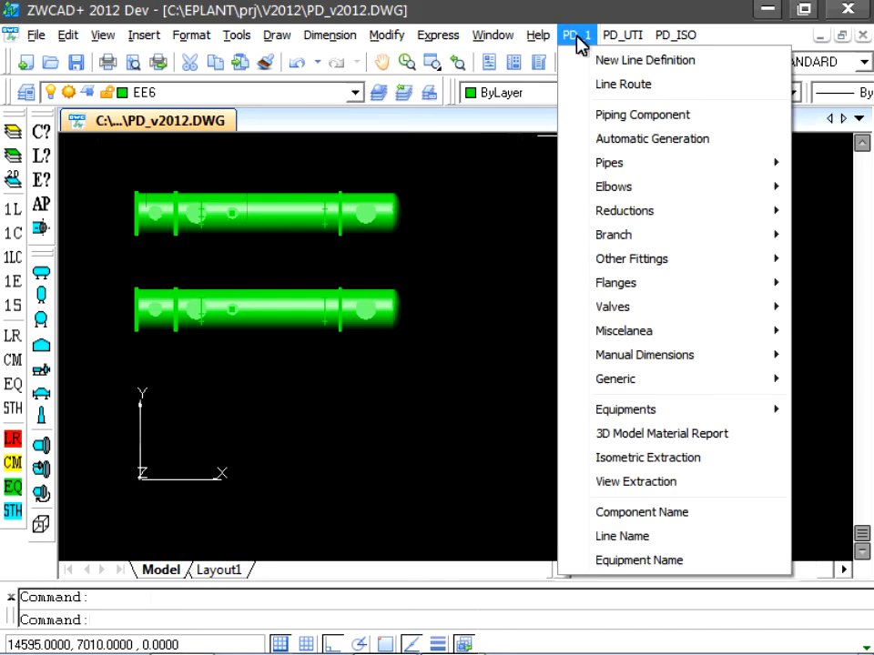
left_click(626, 408)
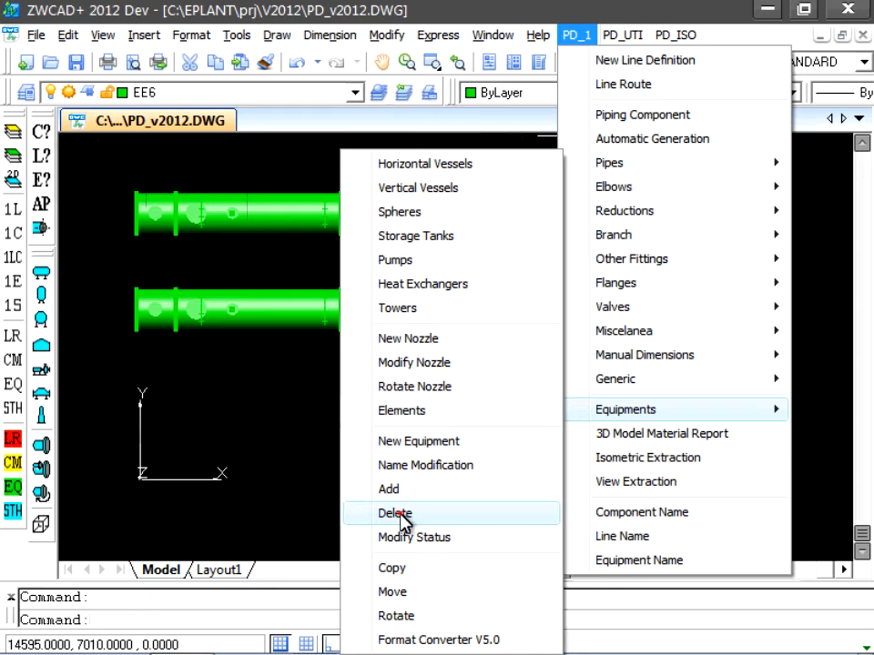
left_click(395, 513)
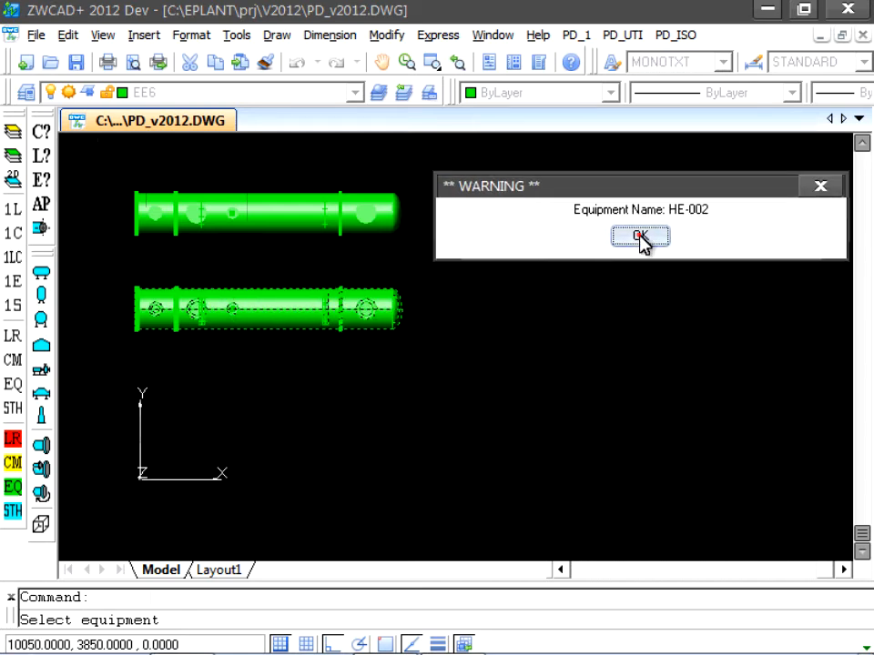
left_click(641, 237)
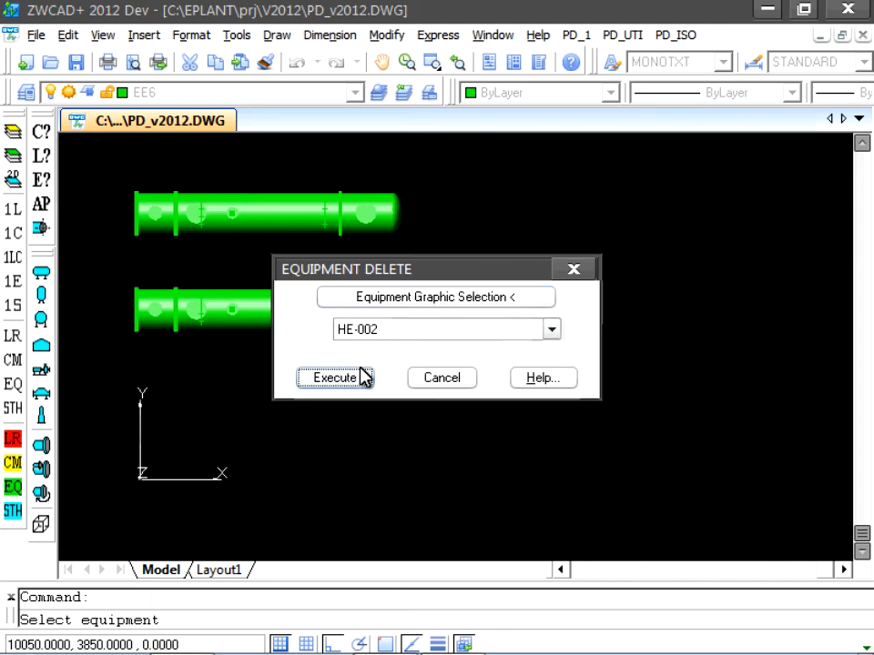
left_click(335, 377)
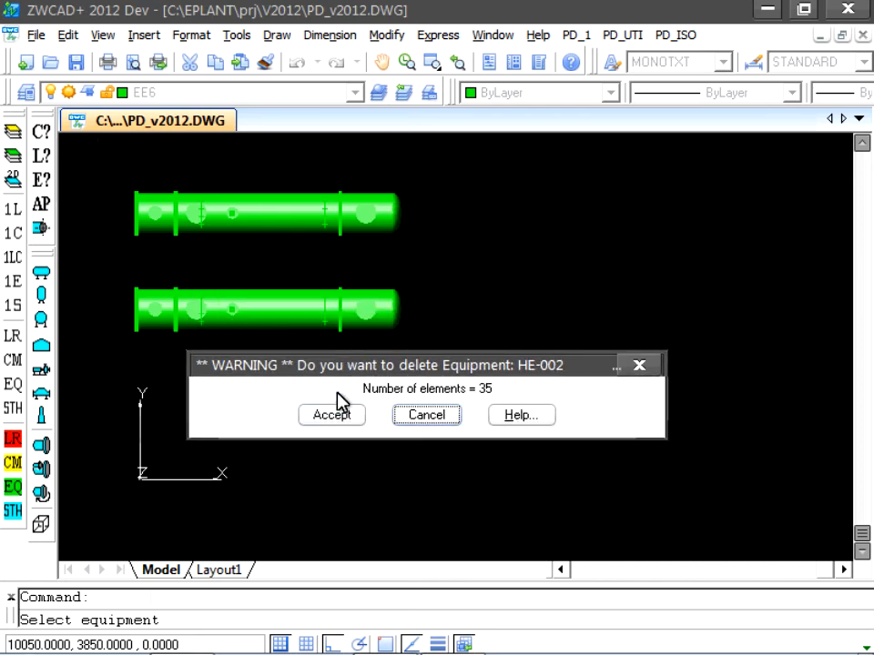
left_click(331, 415)
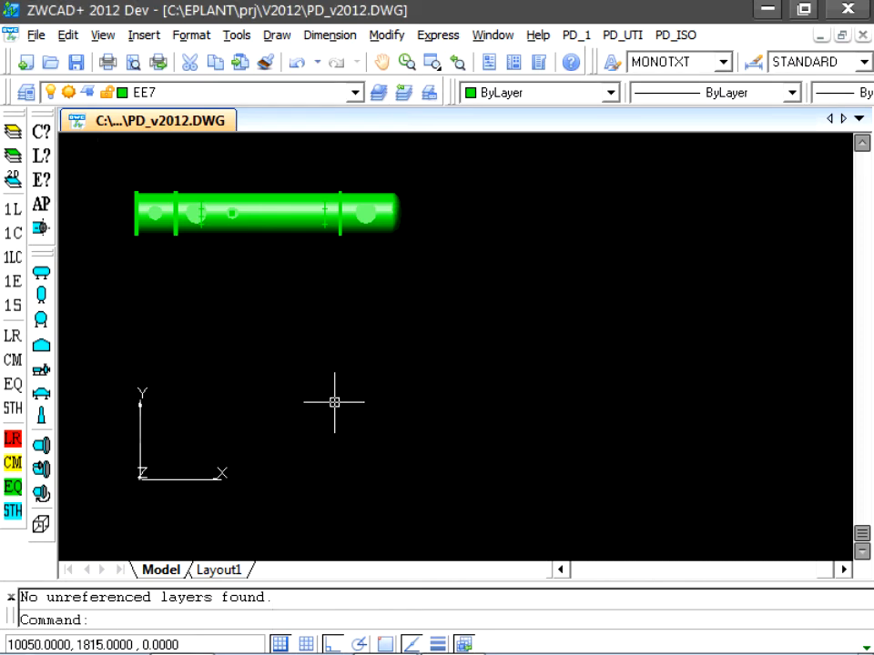
mouse_move(45, 173)
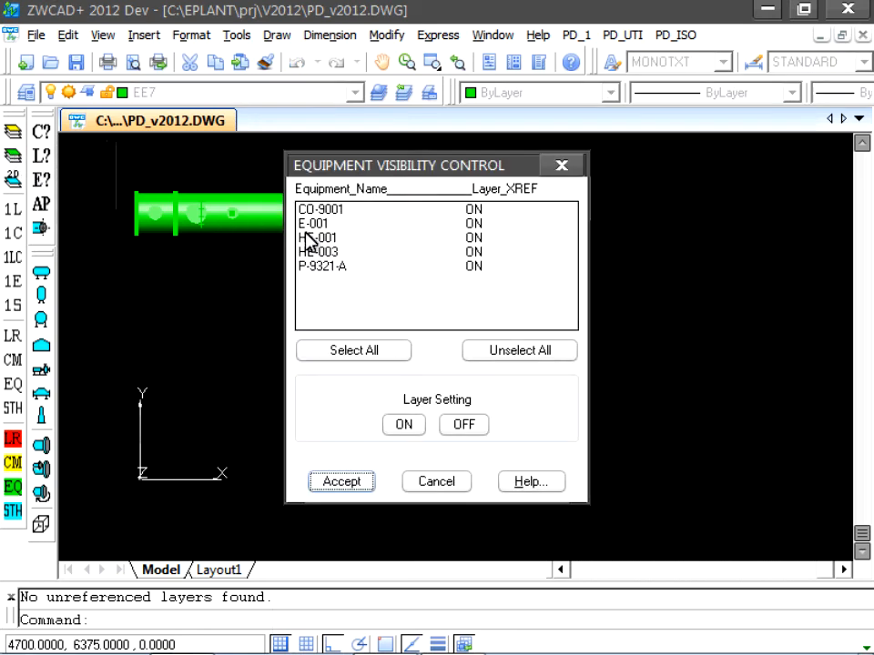
mouse_move(342, 247)
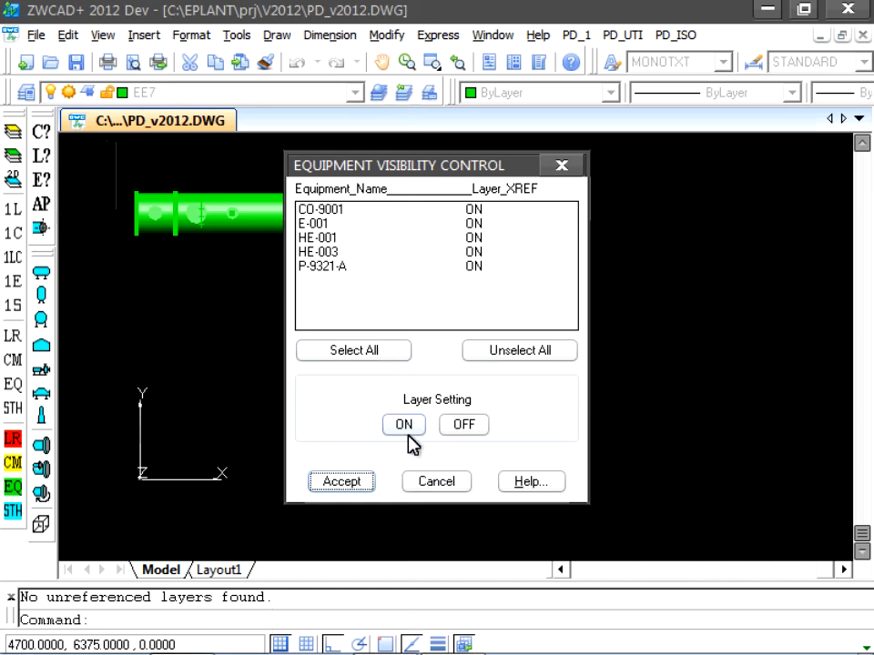
left_click(342, 481)
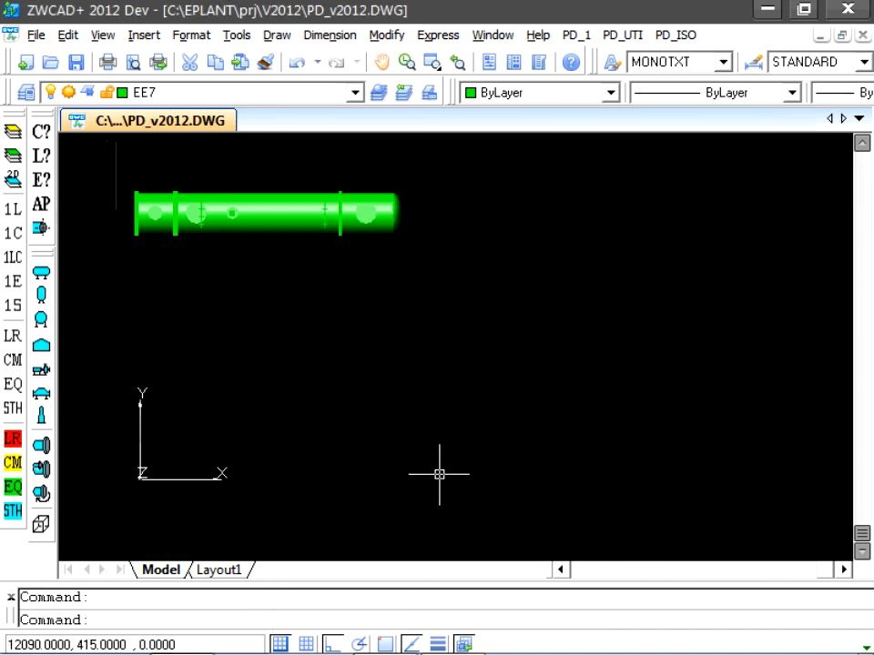
mouse_move(603, 107)
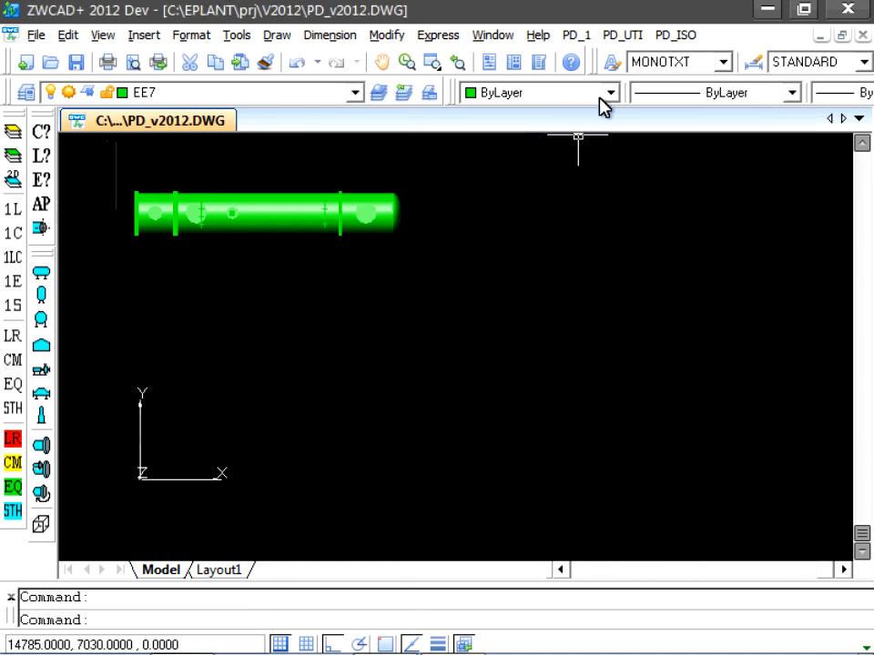
- Purge via PD_UTI Line/Equipment Definitions Purge, removing one unused equipment definition and two layers
left_click(623, 34)
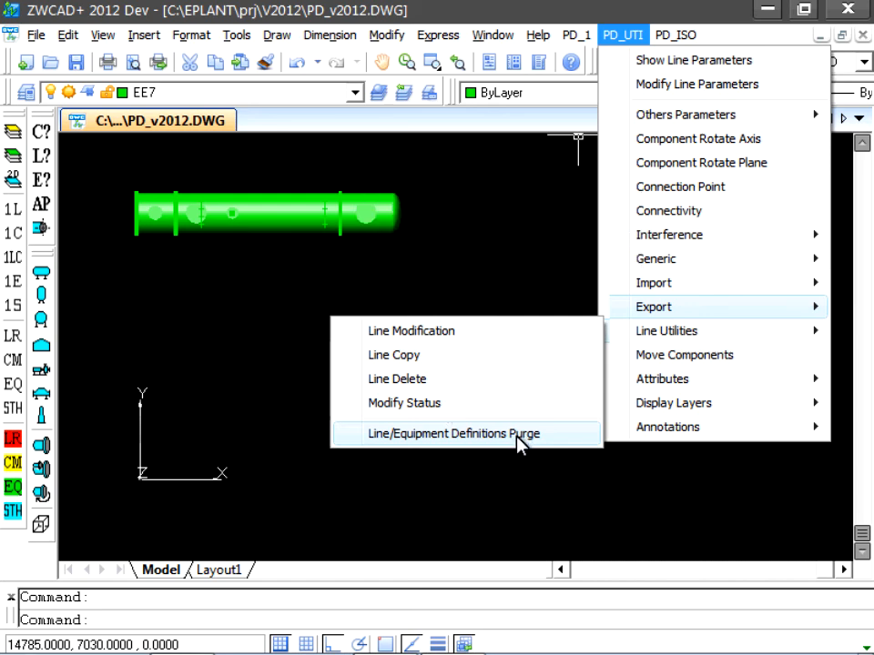
left_click(446, 434)
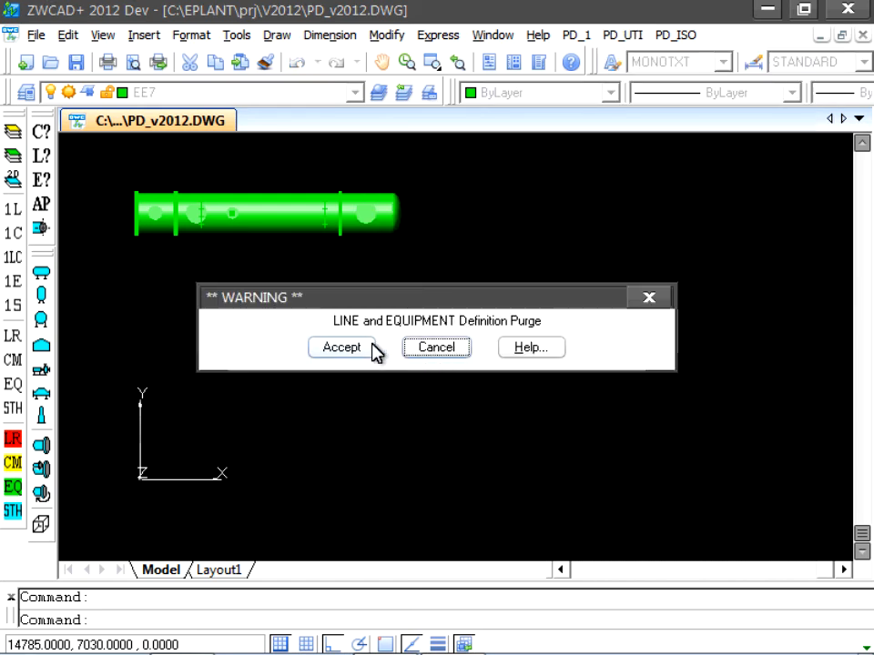
left_click(342, 348)
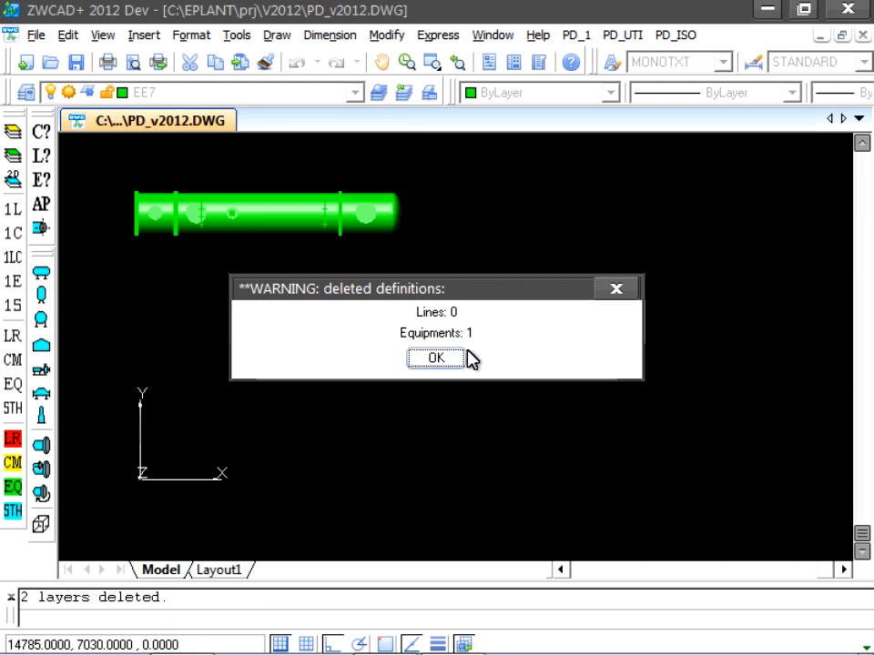
left_click(435, 356)
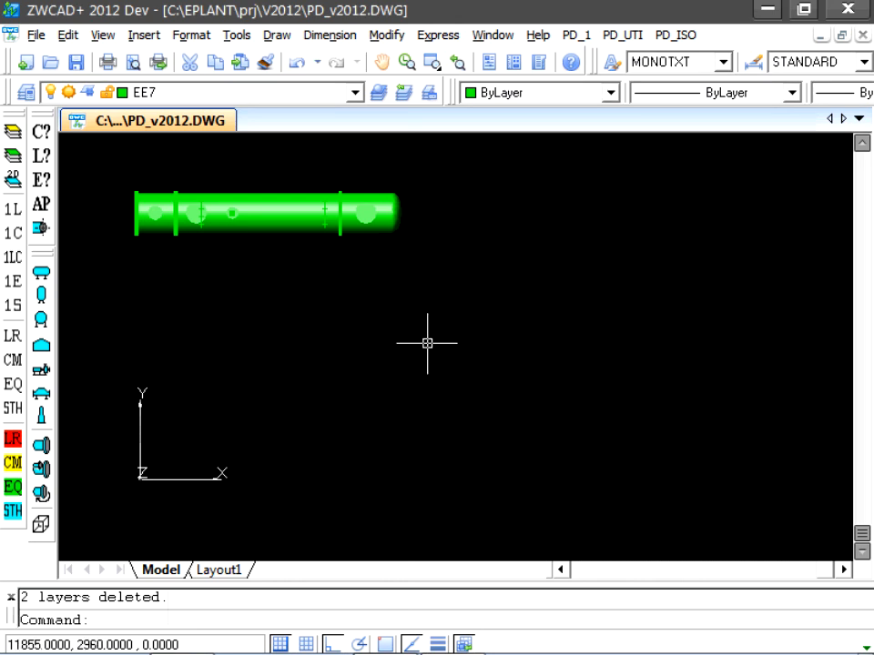